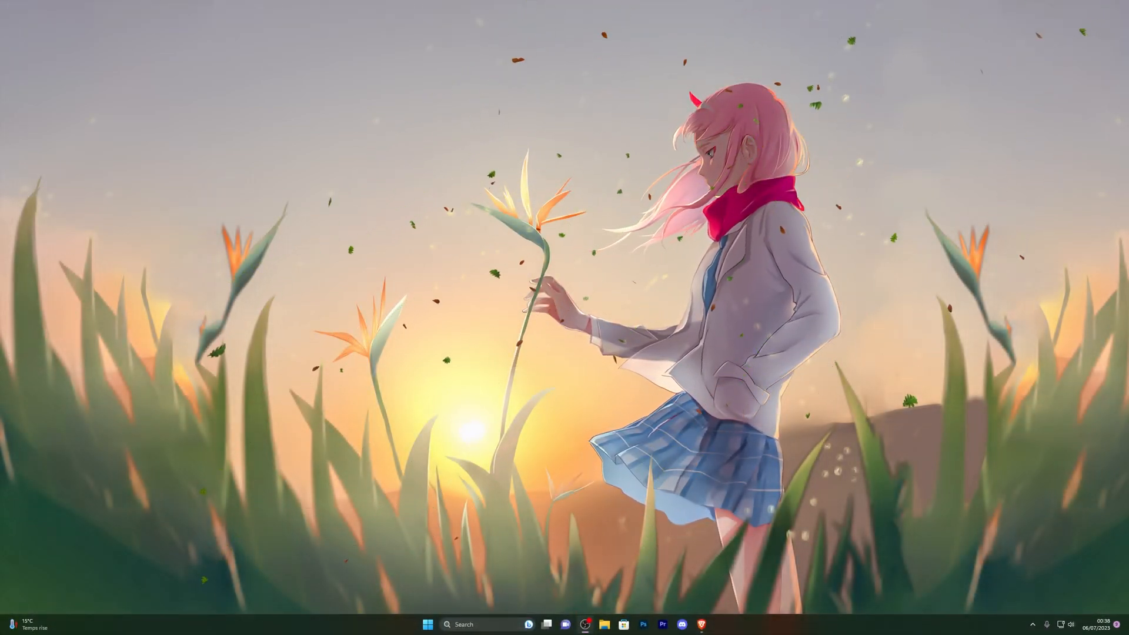
pyautogui.moveTo(880, 416)
pyautogui.write('v')
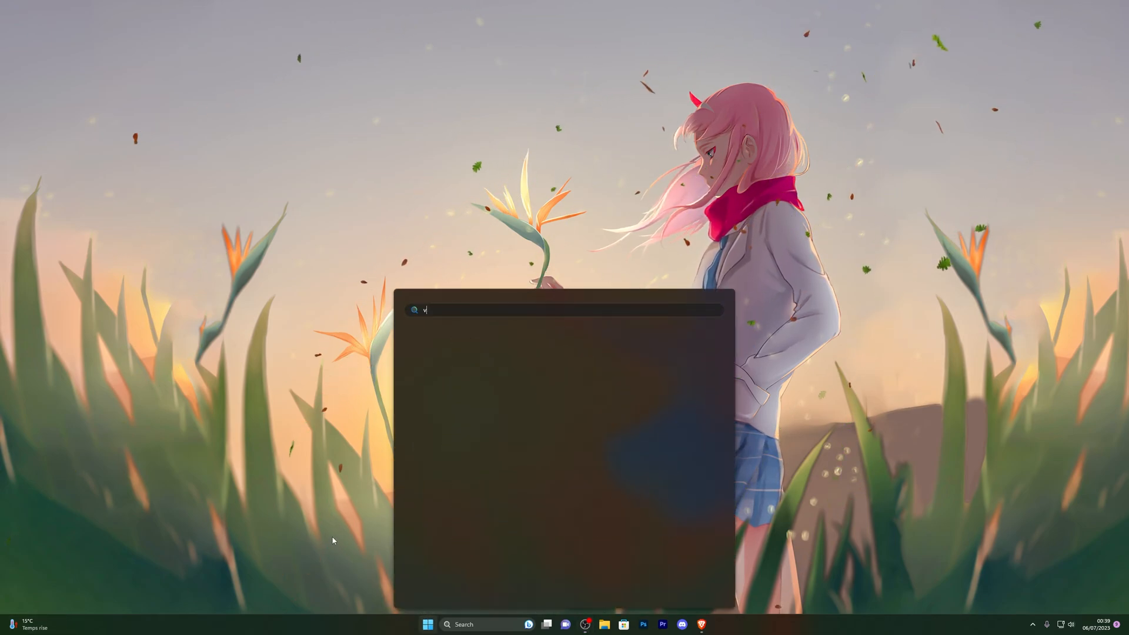
# - Reach the Virus & threat protection settings showing real-time protection off
pyautogui.write('irus')
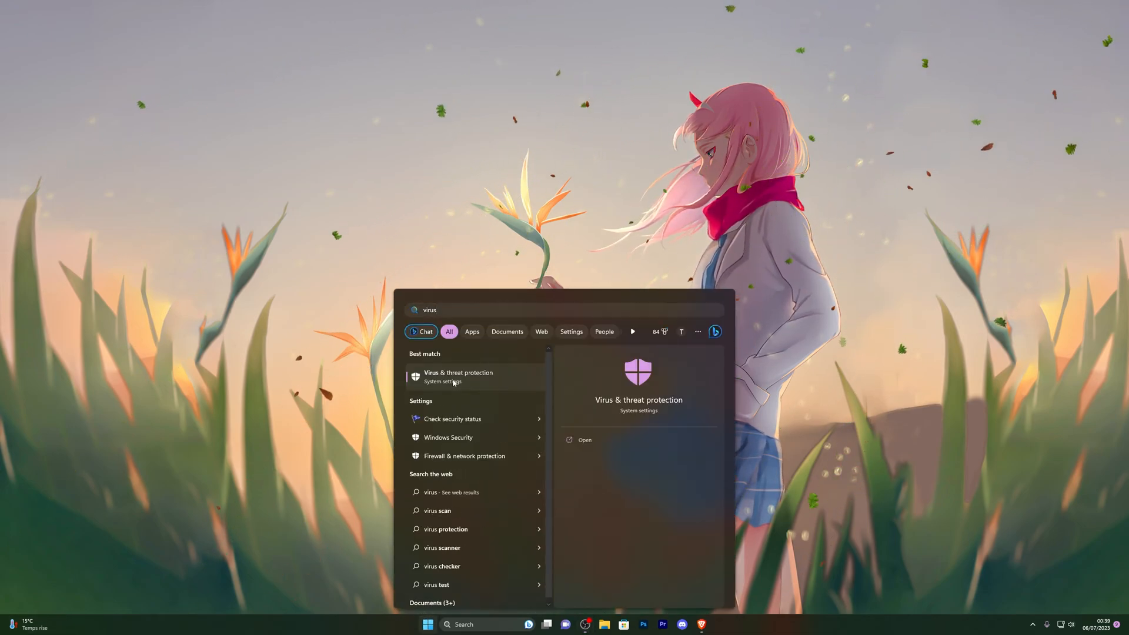
pyautogui.click(458, 377)
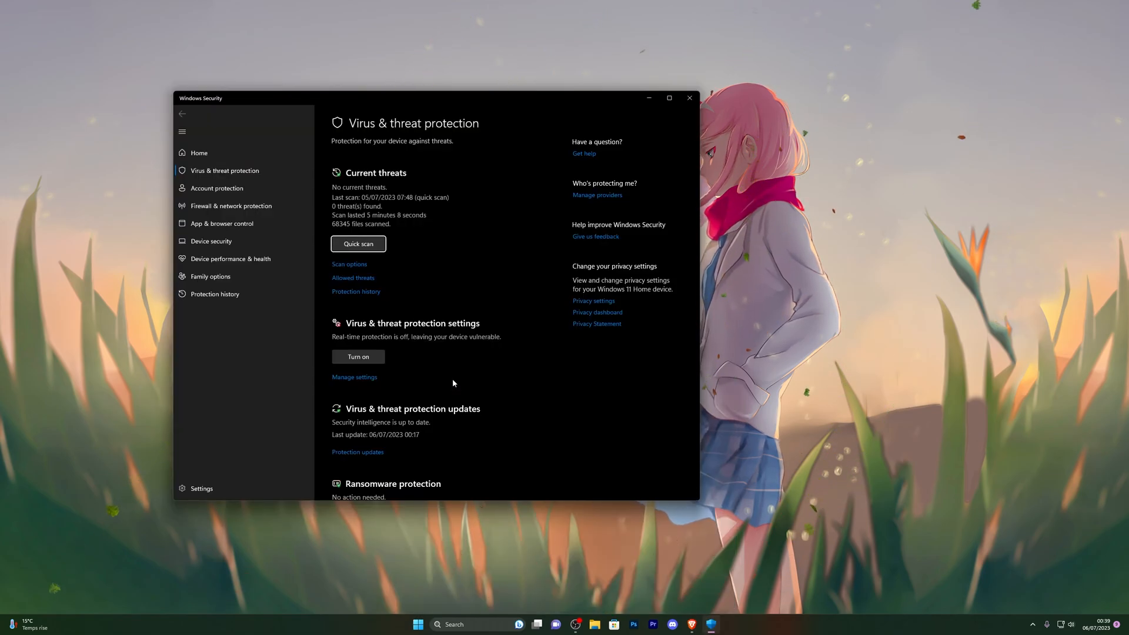
pyautogui.moveTo(354, 377)
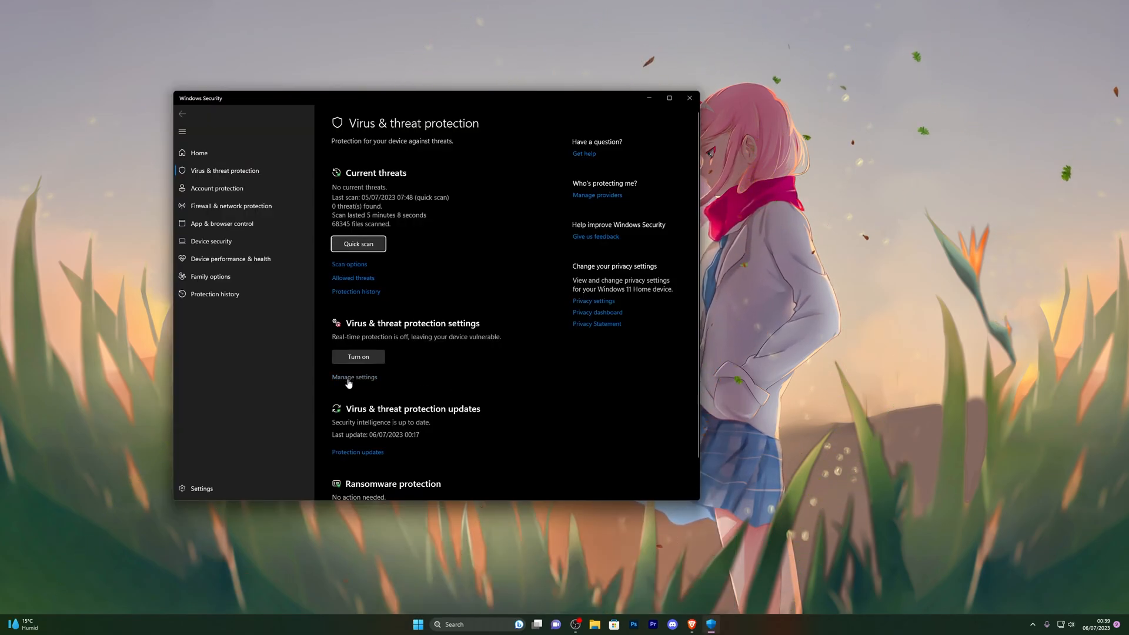
pyautogui.click(354, 376)
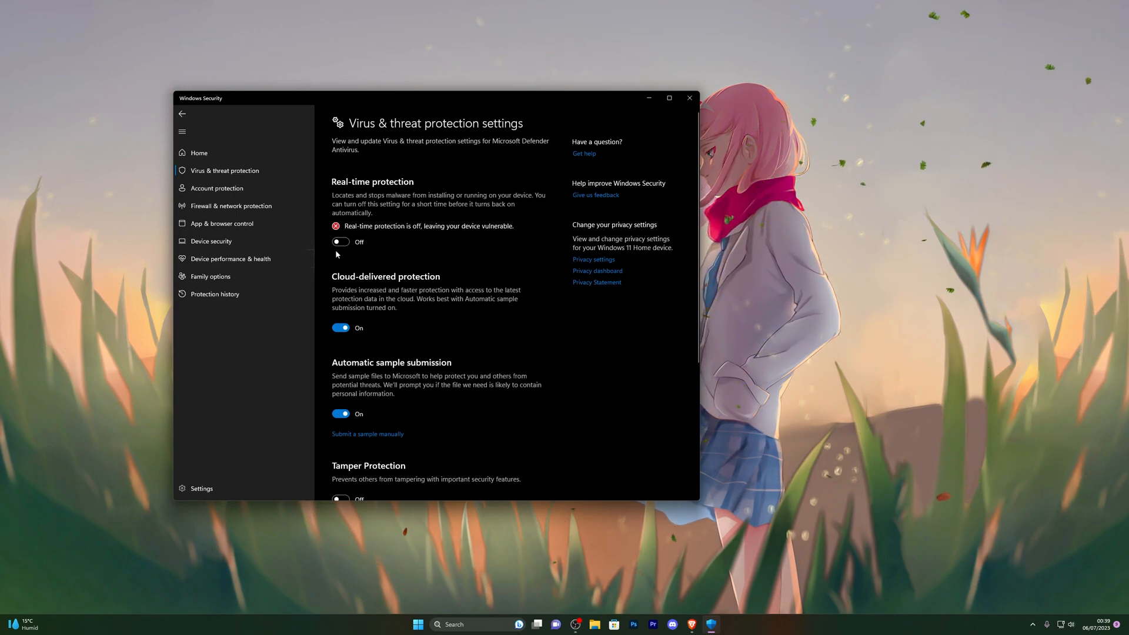
pyautogui.moveTo(517, 368)
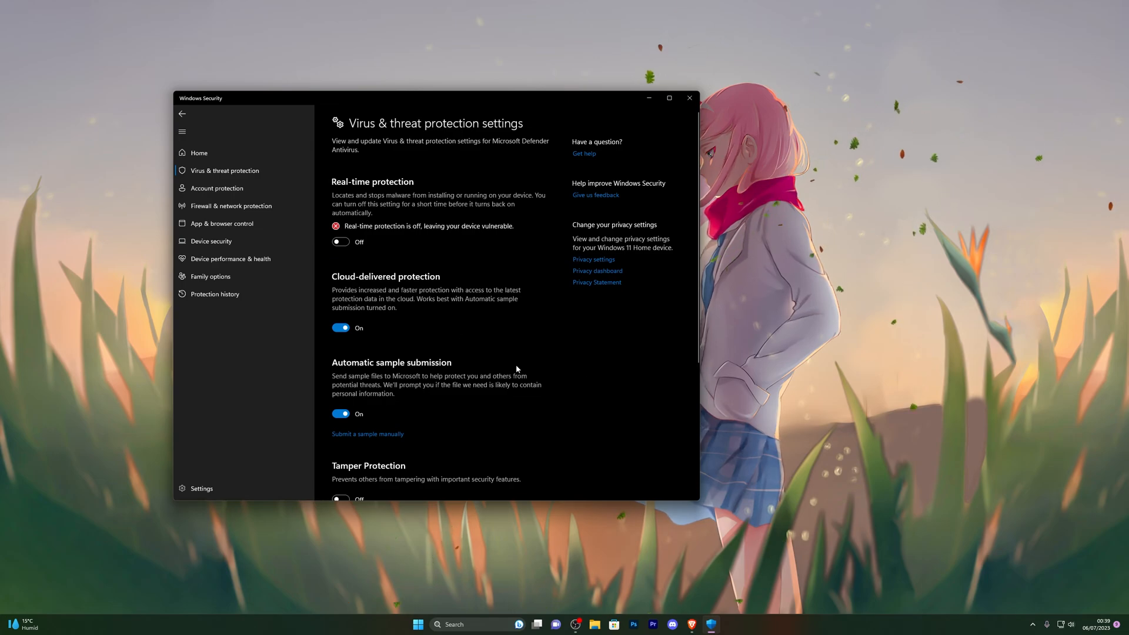
pyautogui.click(689, 97)
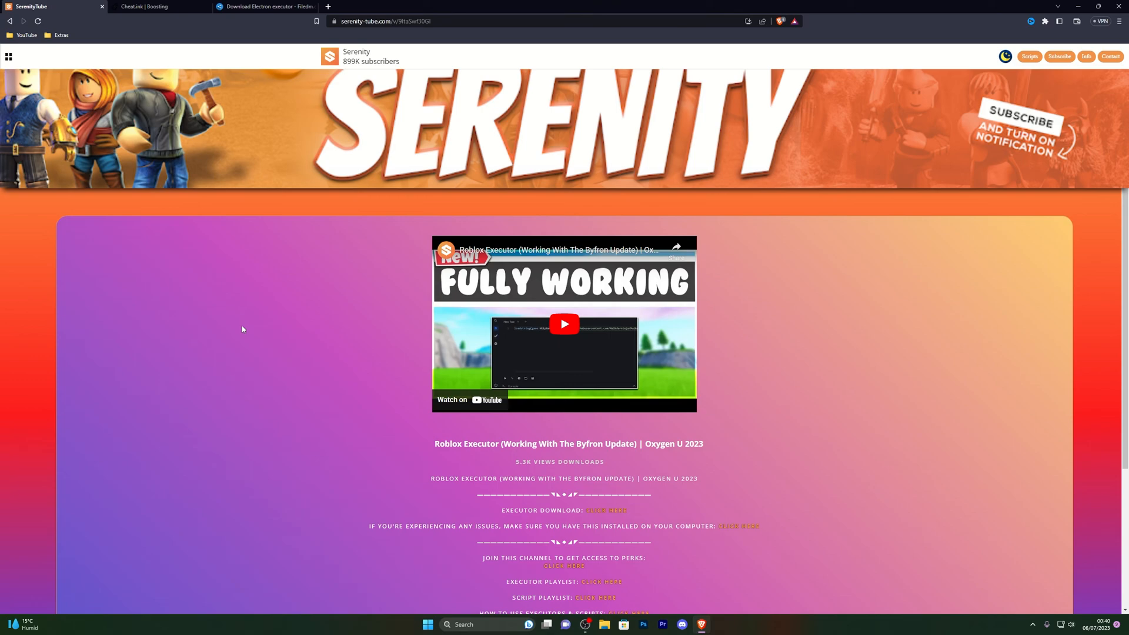
pyautogui.moveTo(413, 421)
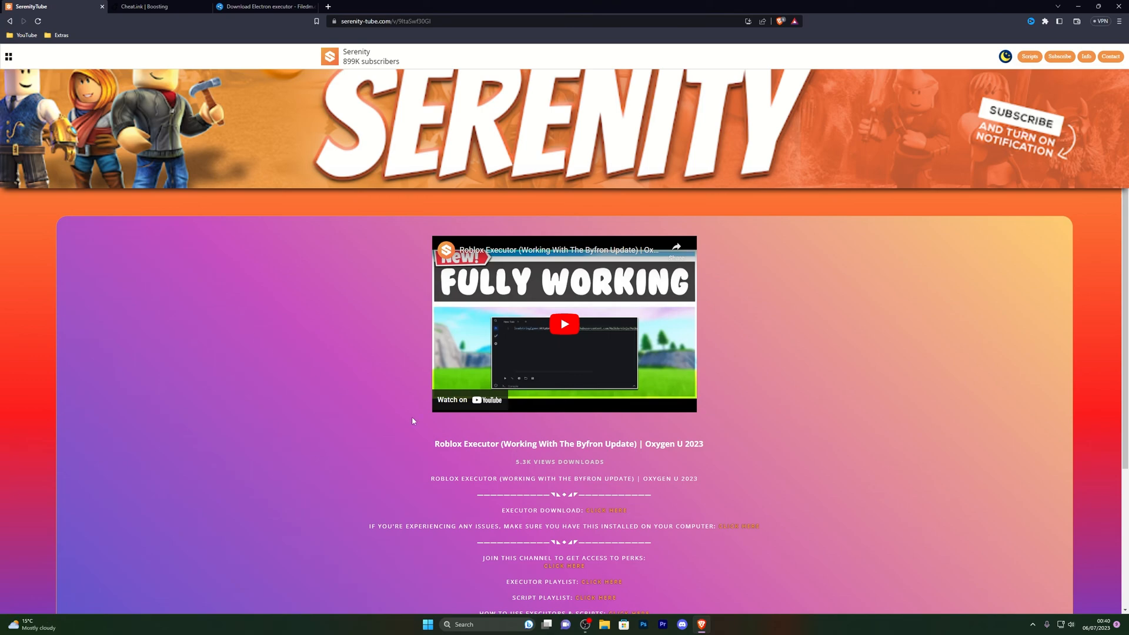
# - Follow the executor link, unlock the cheat.link download and reach the Filedm Electron page
pyautogui.click(607, 510)
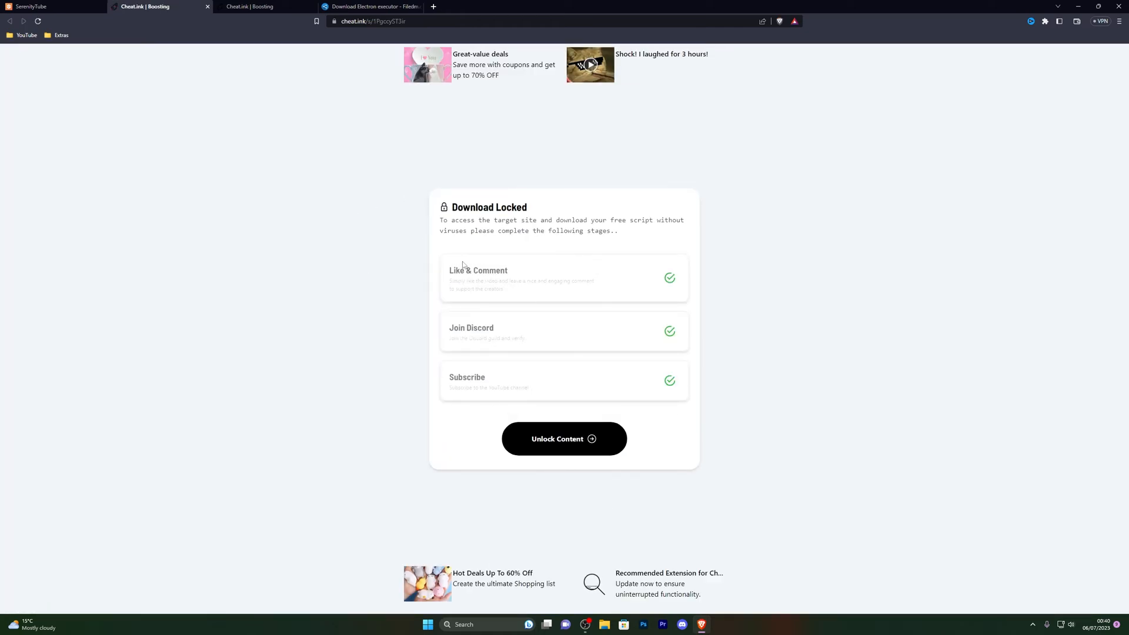
pyautogui.click(371, 7)
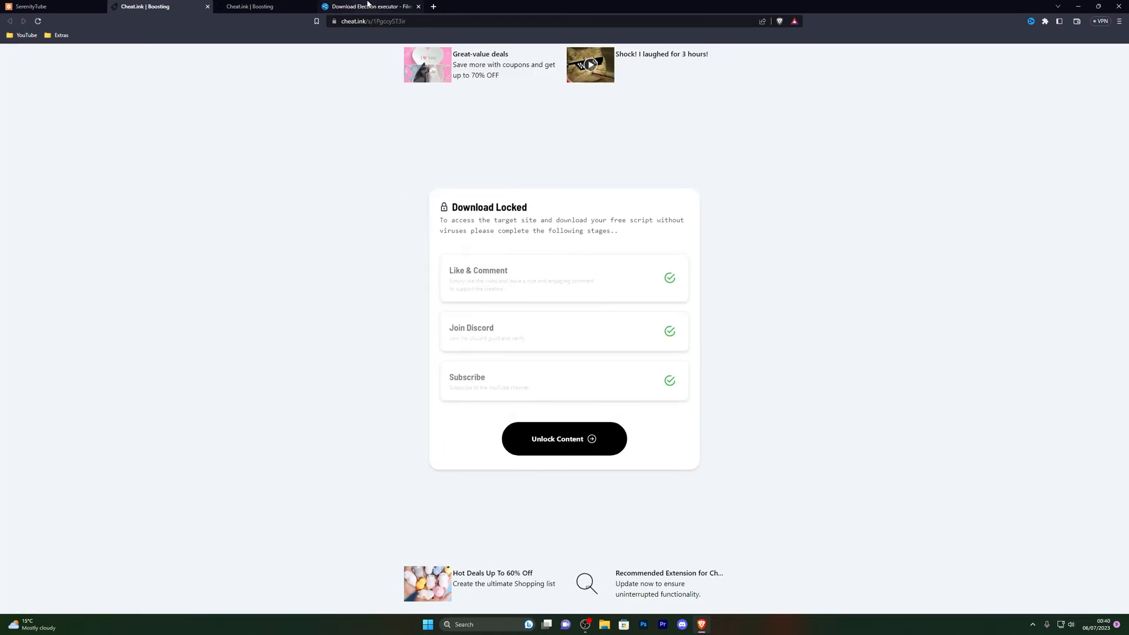
pyautogui.click(564, 439)
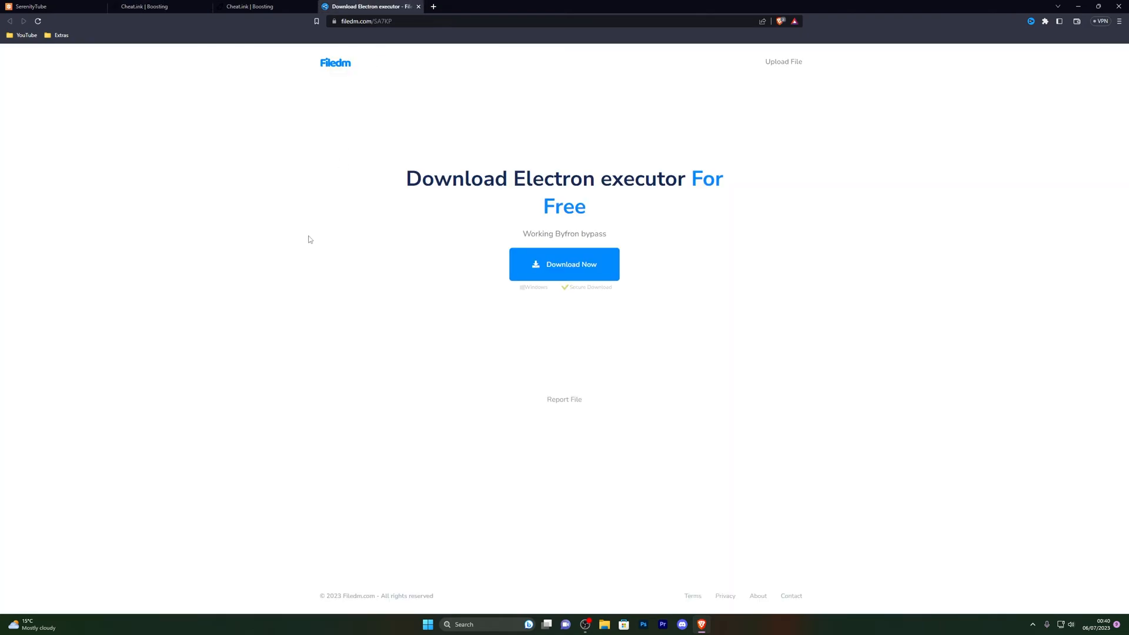
# - Download and save the Electron executor_93560.exe installer from Filedm
pyautogui.click(563, 264)
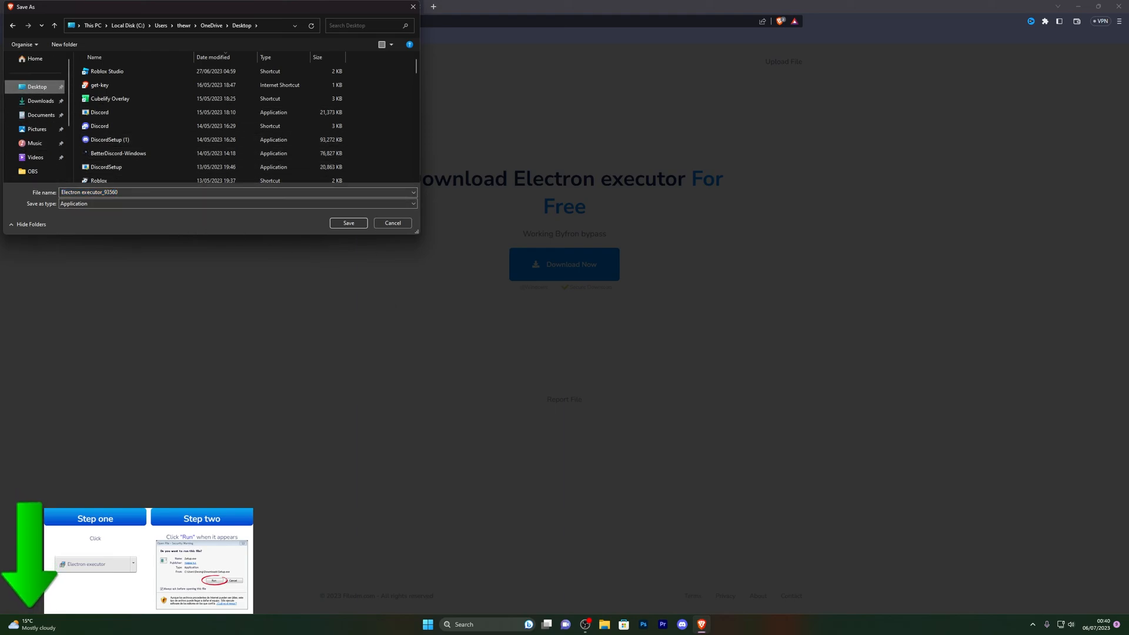
pyautogui.click(393, 223)
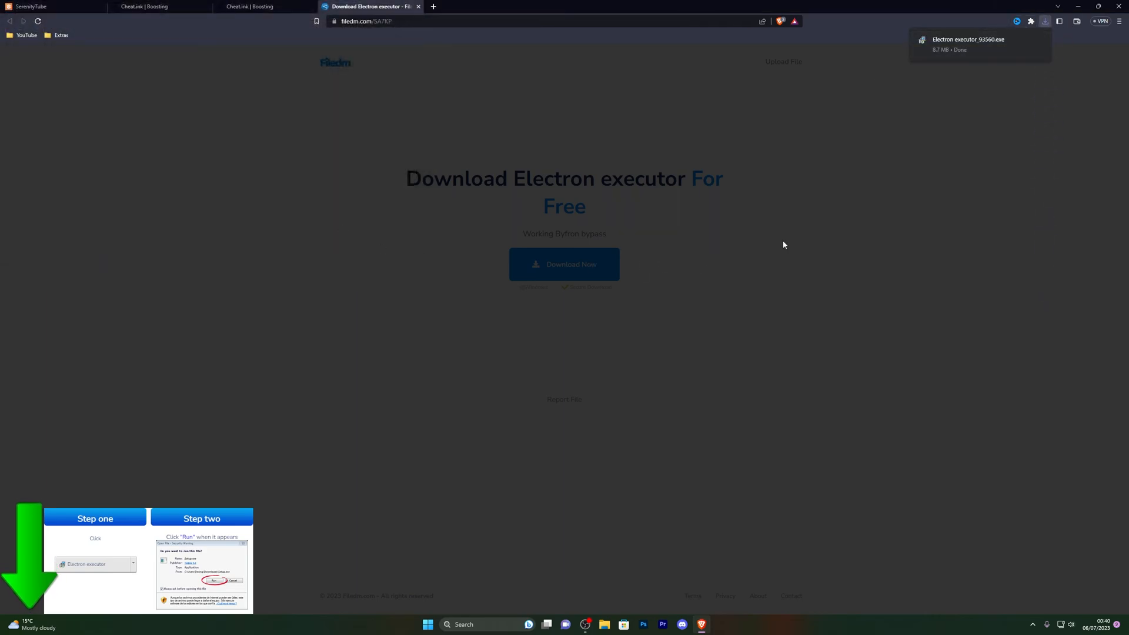
pyautogui.moveTo(670, 626)
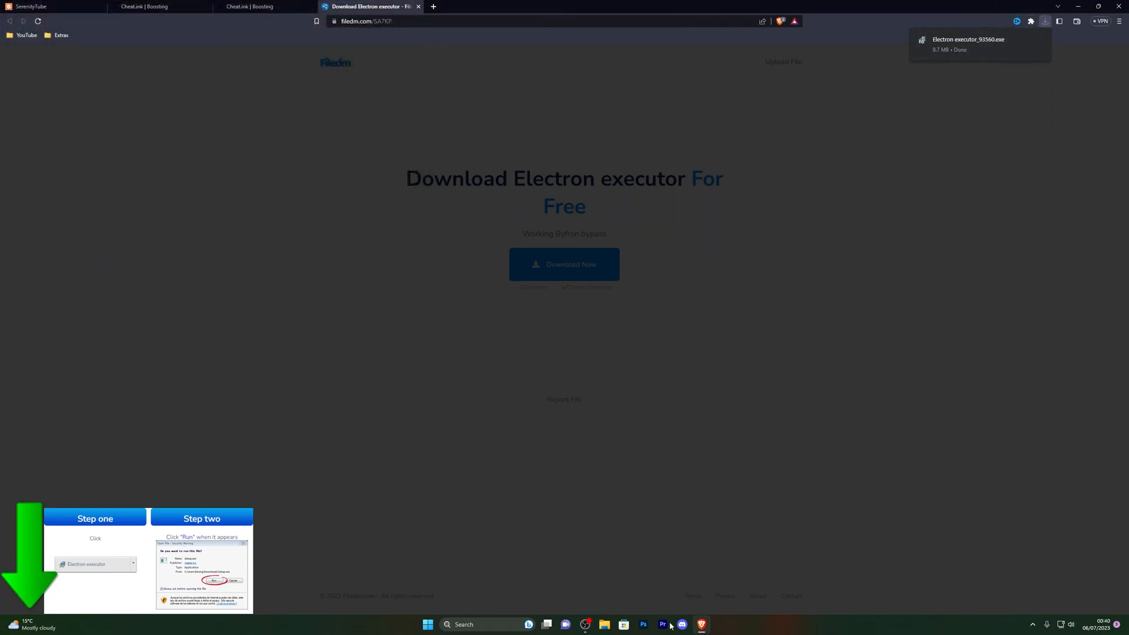
pyautogui.moveTo(681, 407)
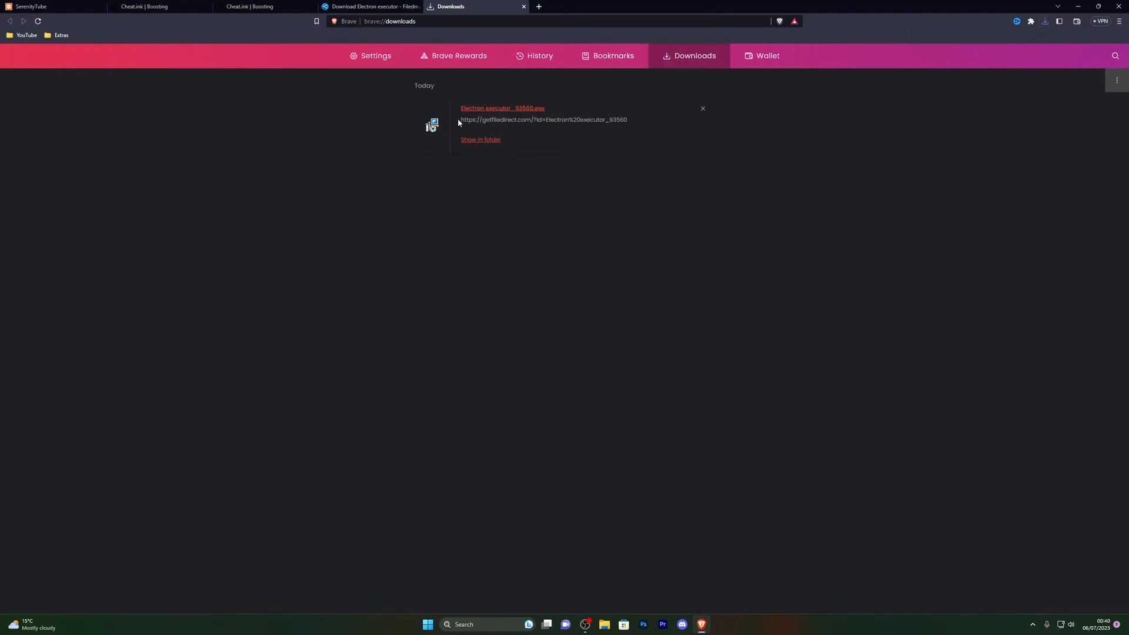
pyautogui.moveTo(486, 129)
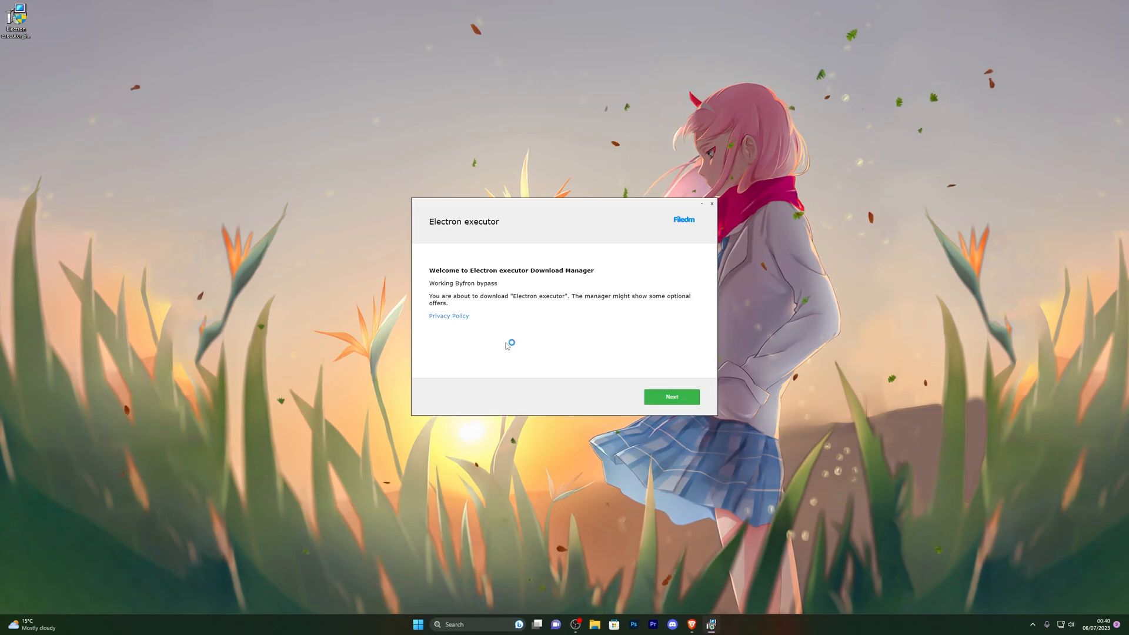
# - Skip the Opera, FreeVPN and PDF Suite offers and open the free copy link
pyautogui.click(670, 397)
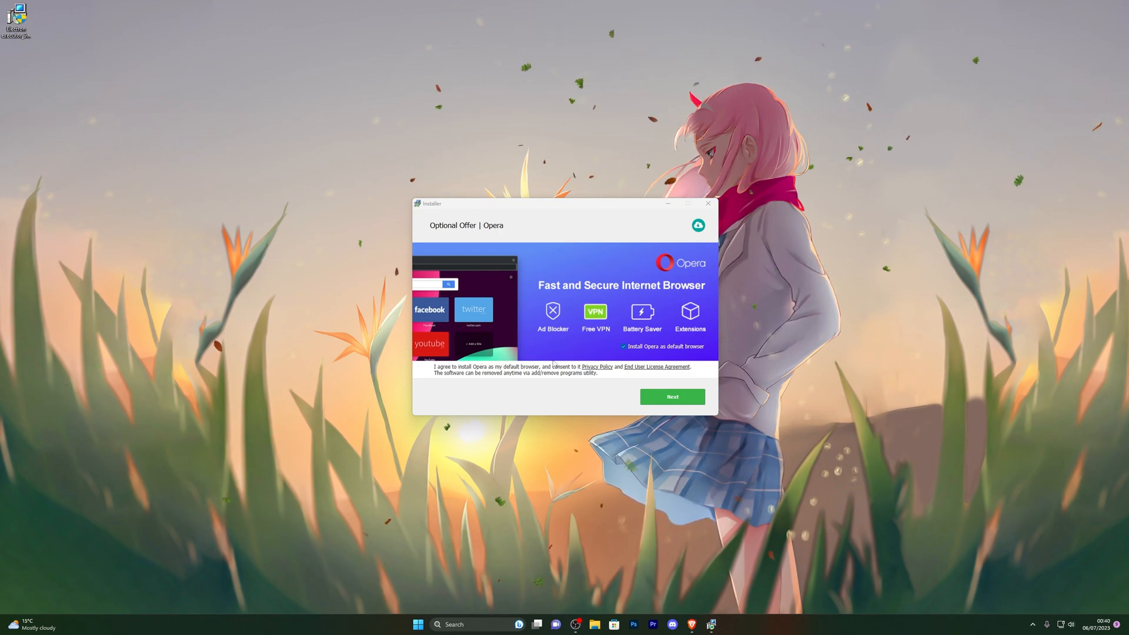
pyautogui.click(671, 396)
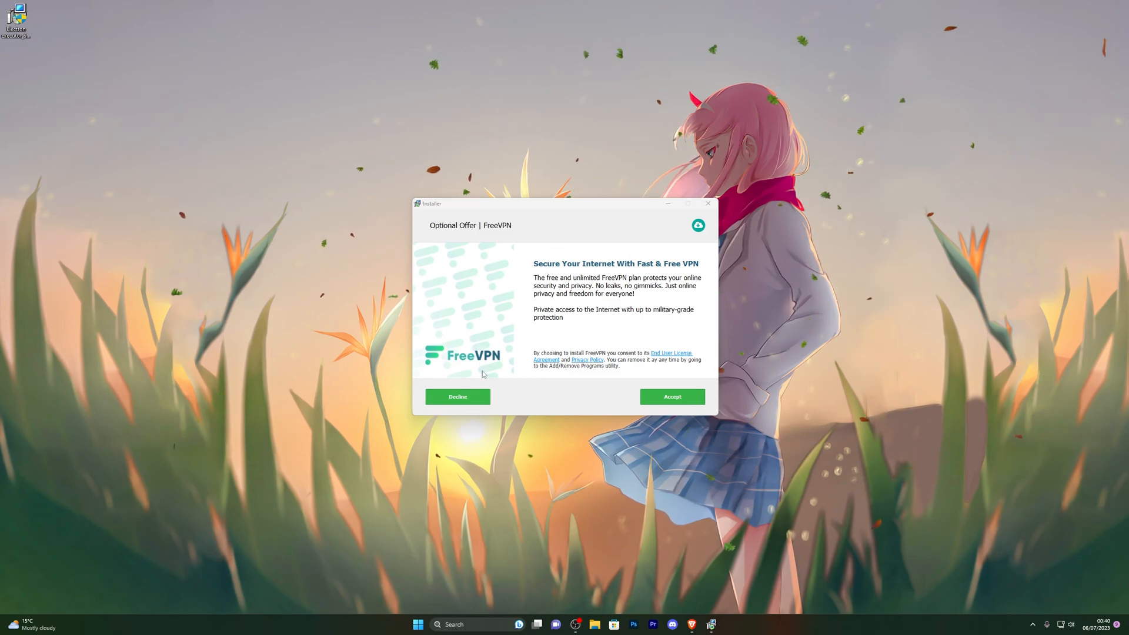
pyautogui.click(458, 396)
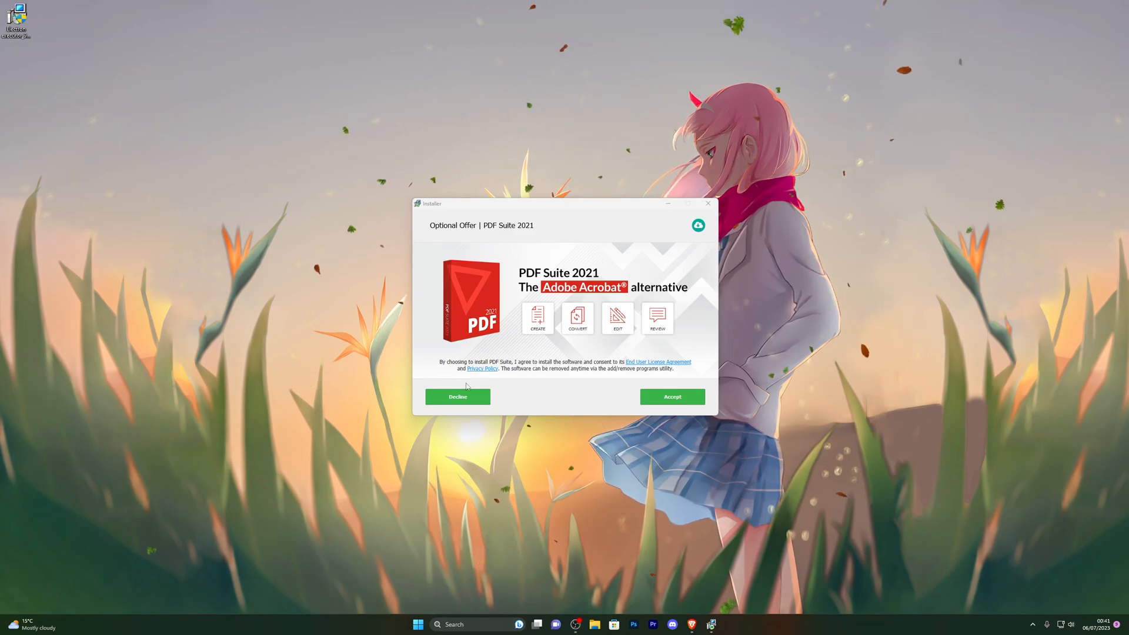
pyautogui.click(458, 396)
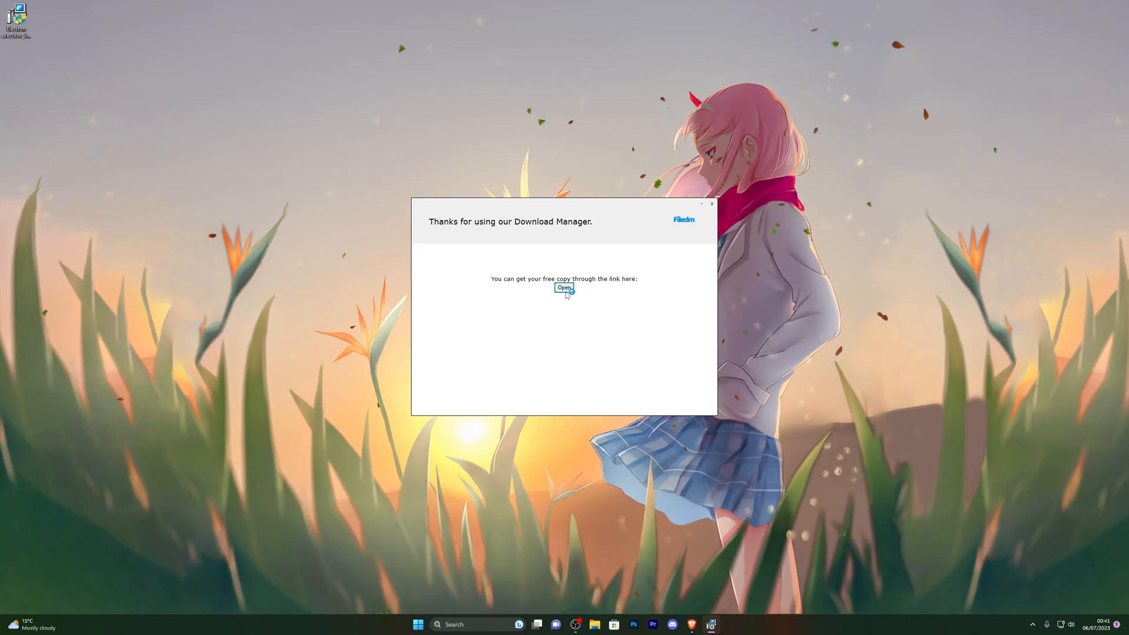
pyautogui.click(564, 287)
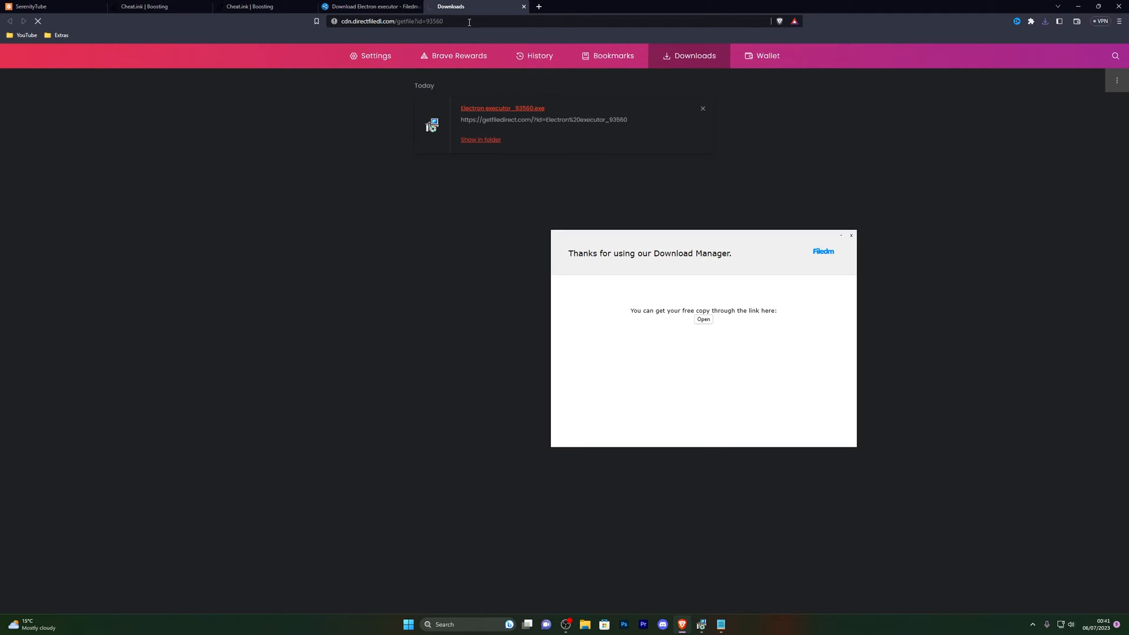
# - Remove the installer entry from downloads and keep the blocked Electron.zip file
pyautogui.click(703, 321)
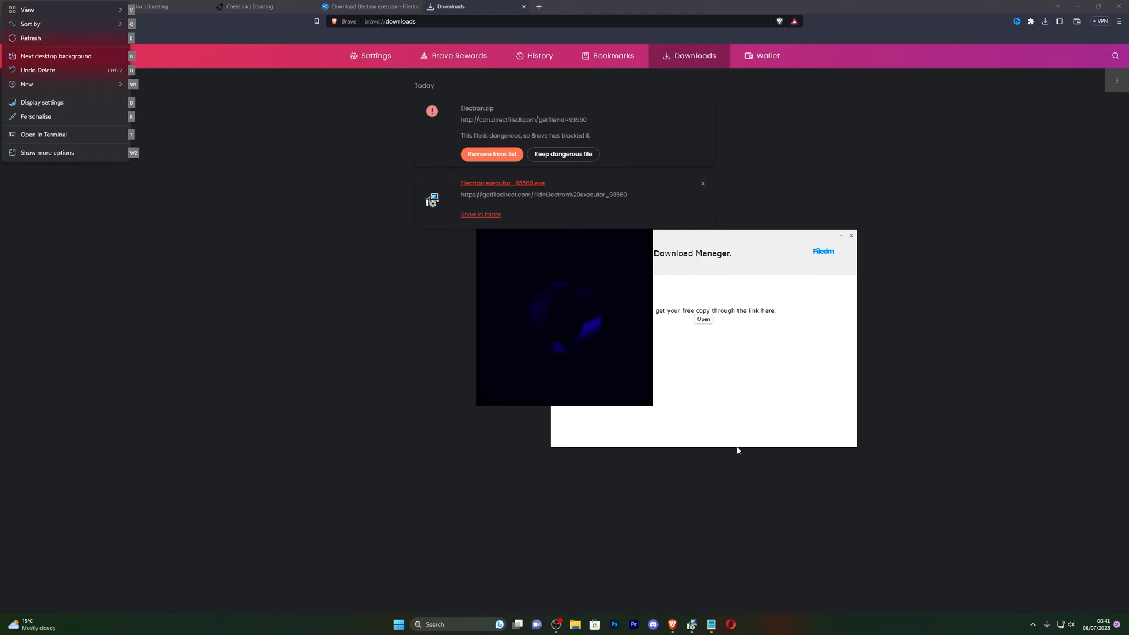
pyautogui.click(702, 184)
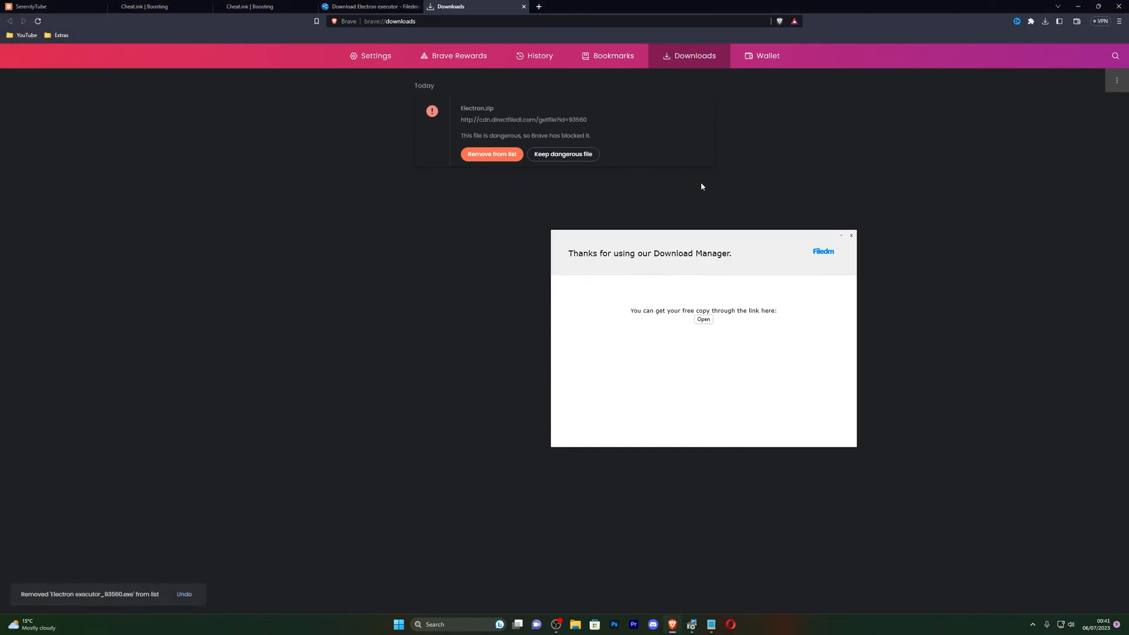
pyautogui.moveTo(654, 232)
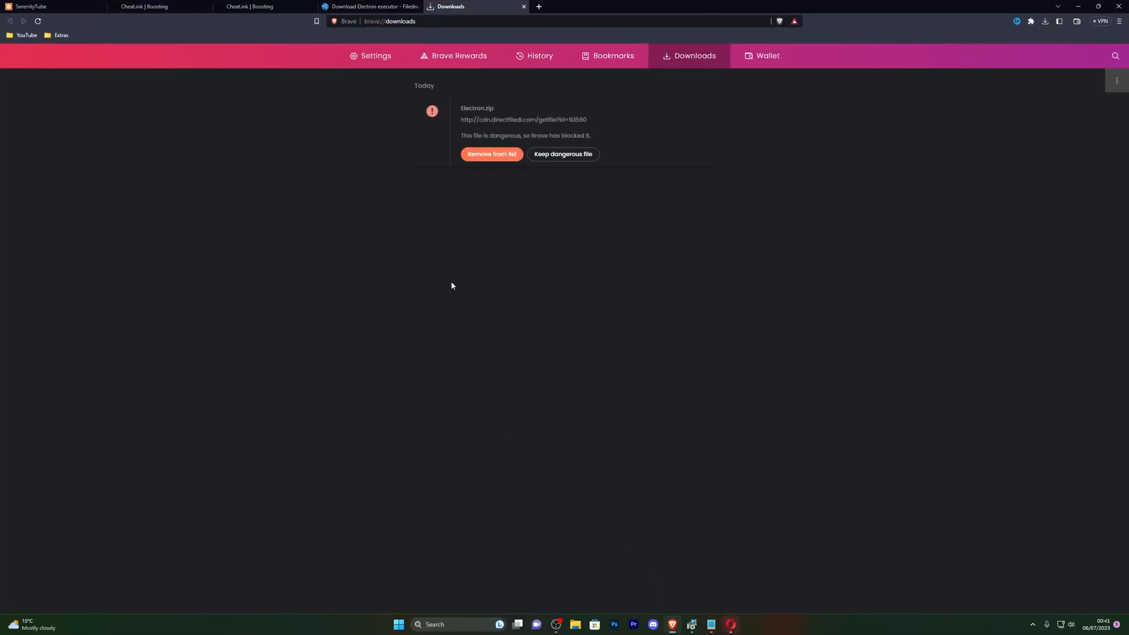
pyautogui.moveTo(564, 154)
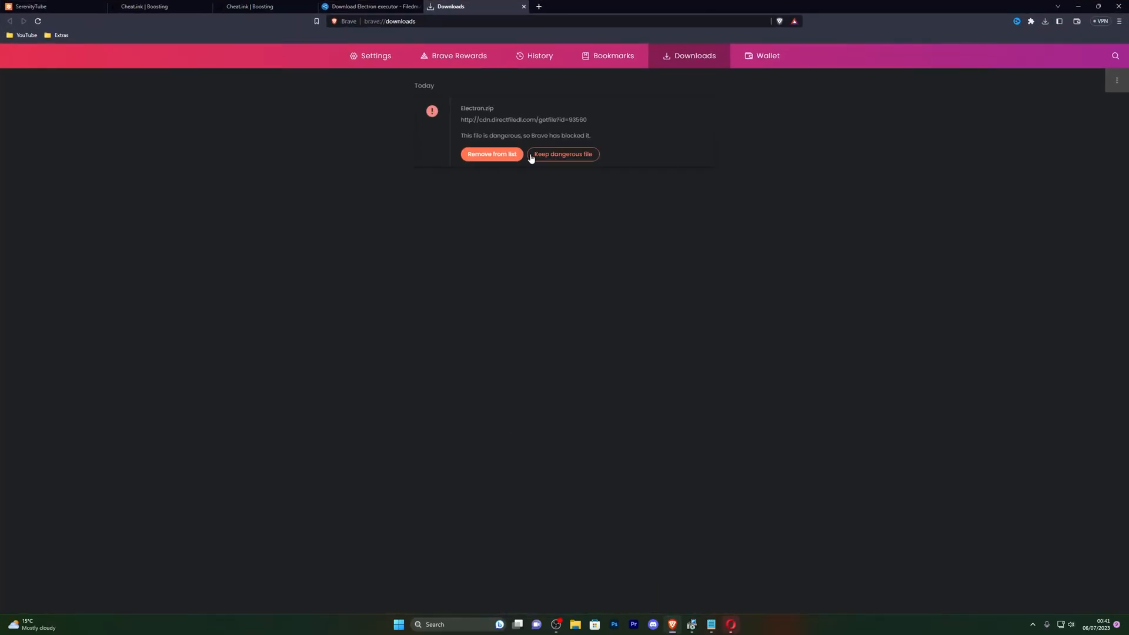
pyautogui.click(562, 155)
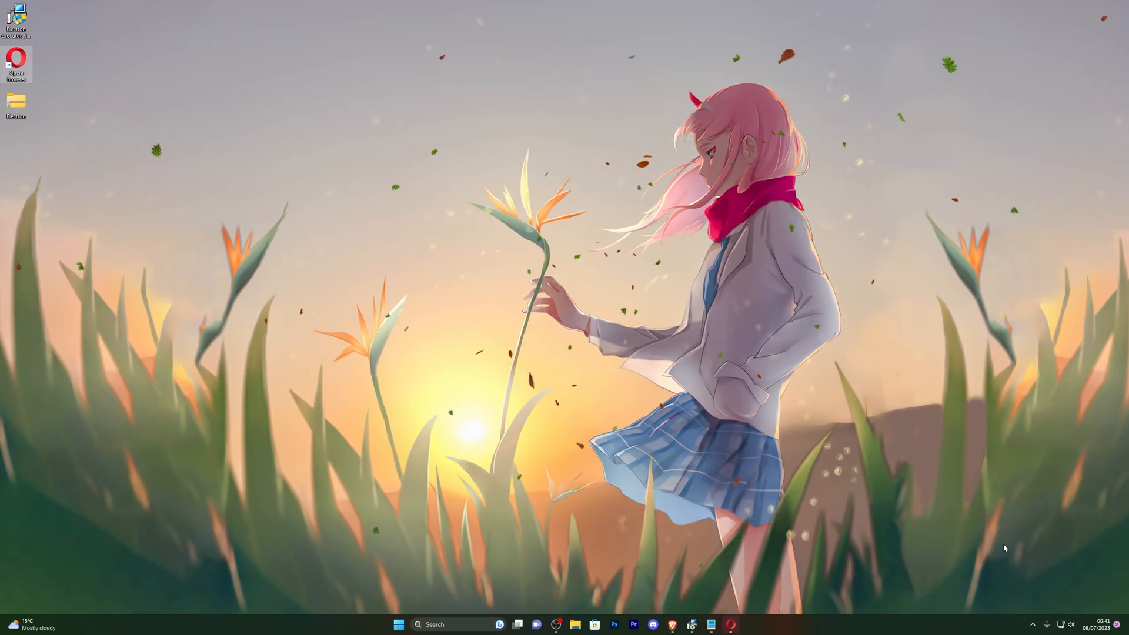
pyautogui.moveTo(16, 104)
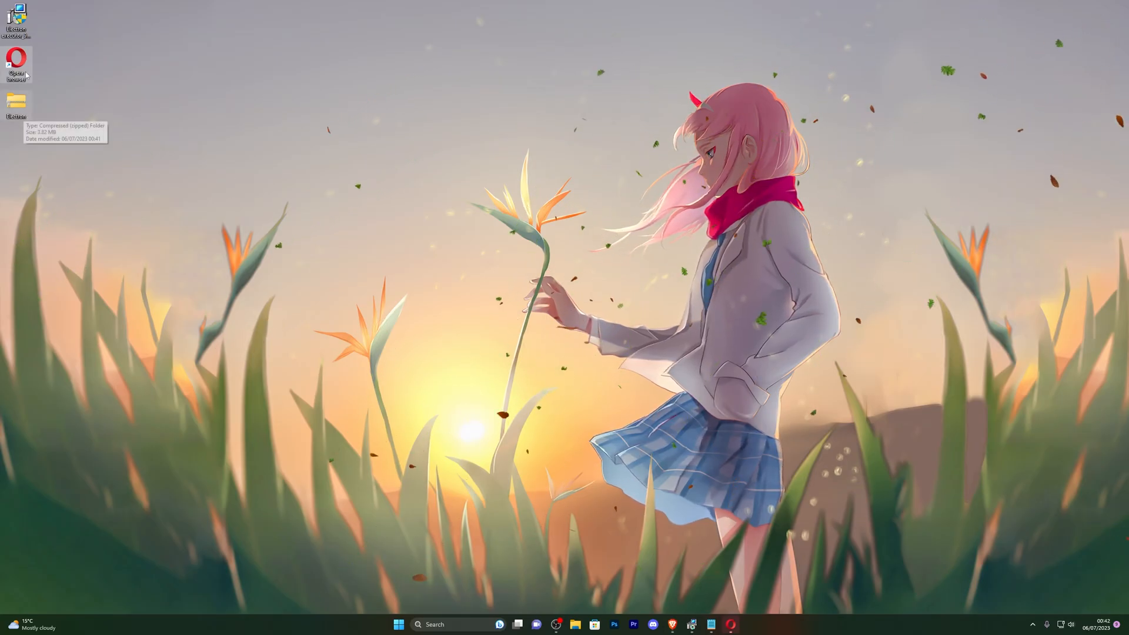
pyautogui.moveTo(54, 74)
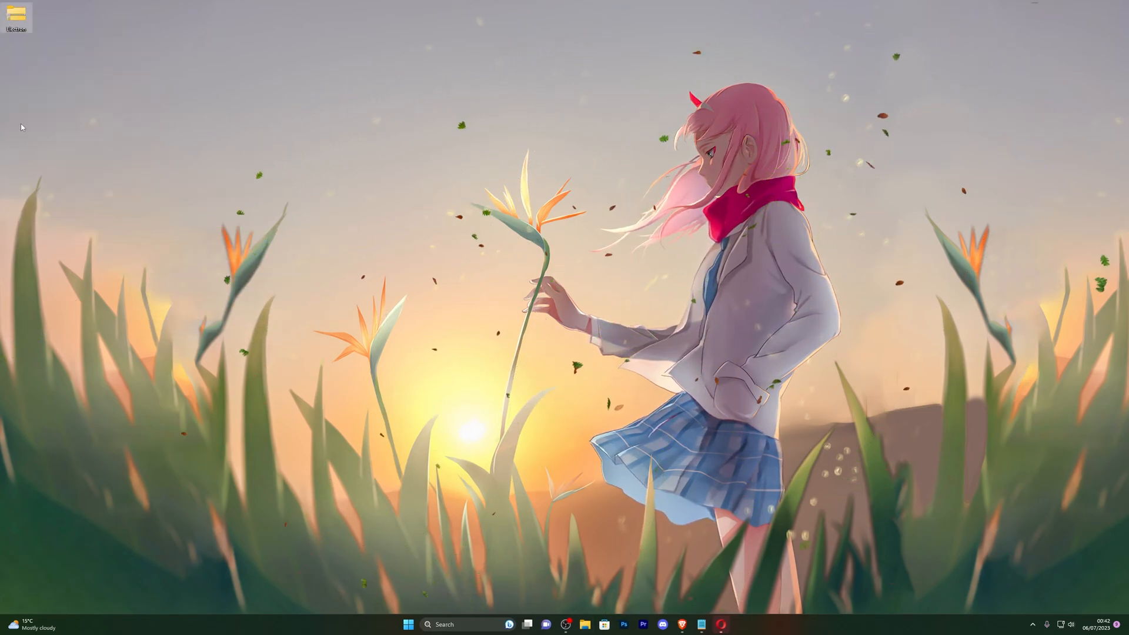
# - Extract the Electron zip into the Desktop\Electron folder
pyautogui.rightClick(16, 15)
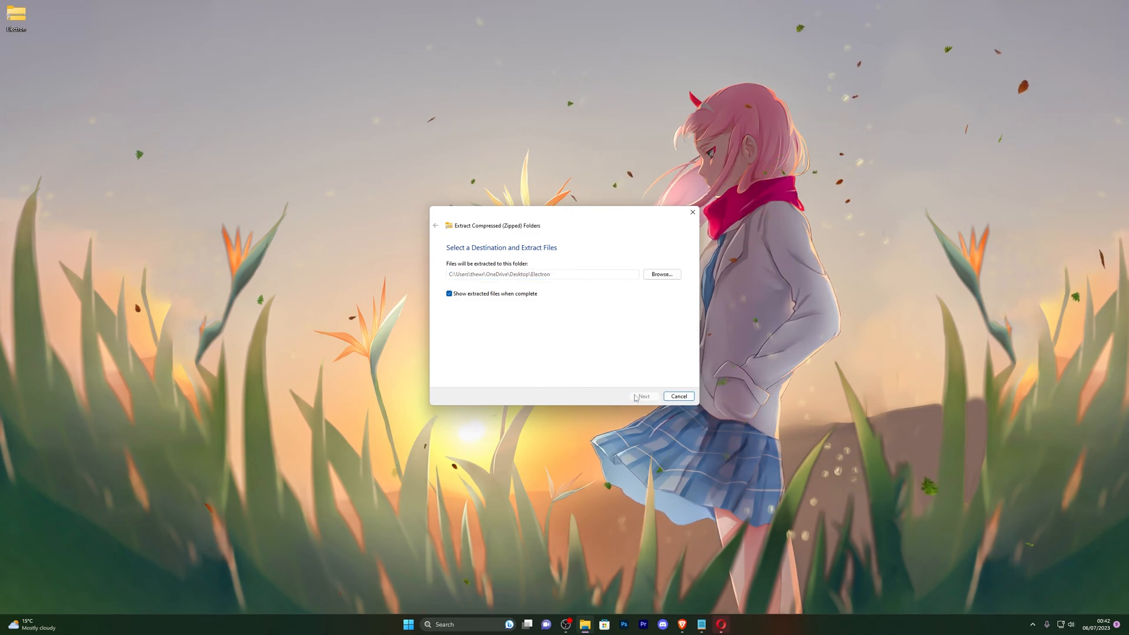
pyautogui.click(643, 396)
pyautogui.write('v')
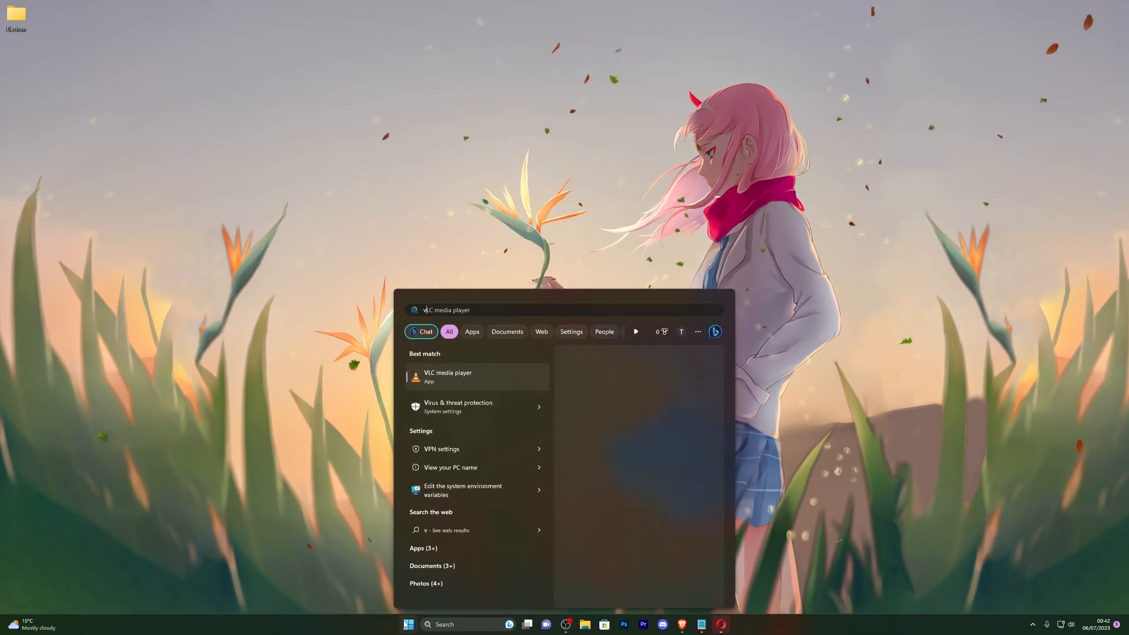
# - Add the desktop Electron folder as an antivirus exclusion and close Windows Security
pyautogui.click(457, 407)
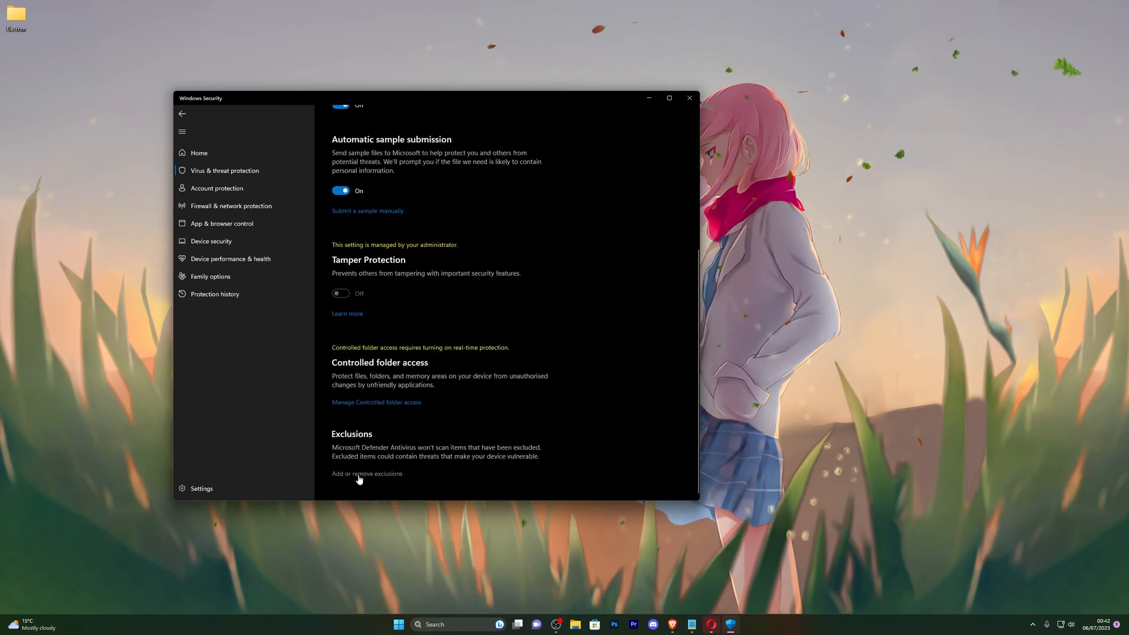
pyautogui.click(367, 473)
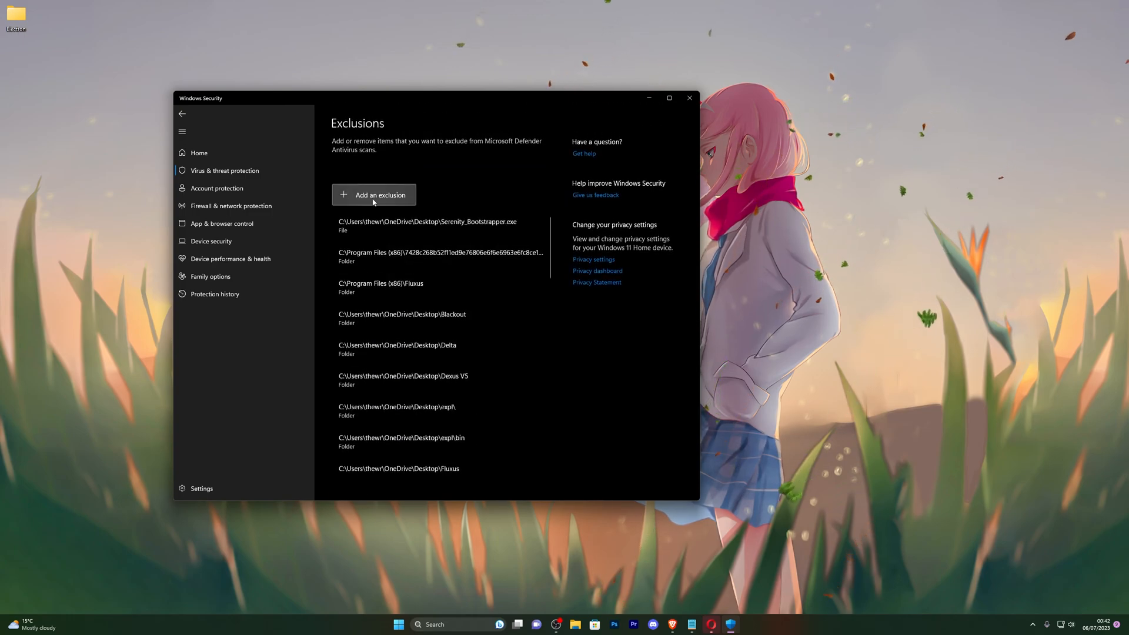
pyautogui.click(374, 194)
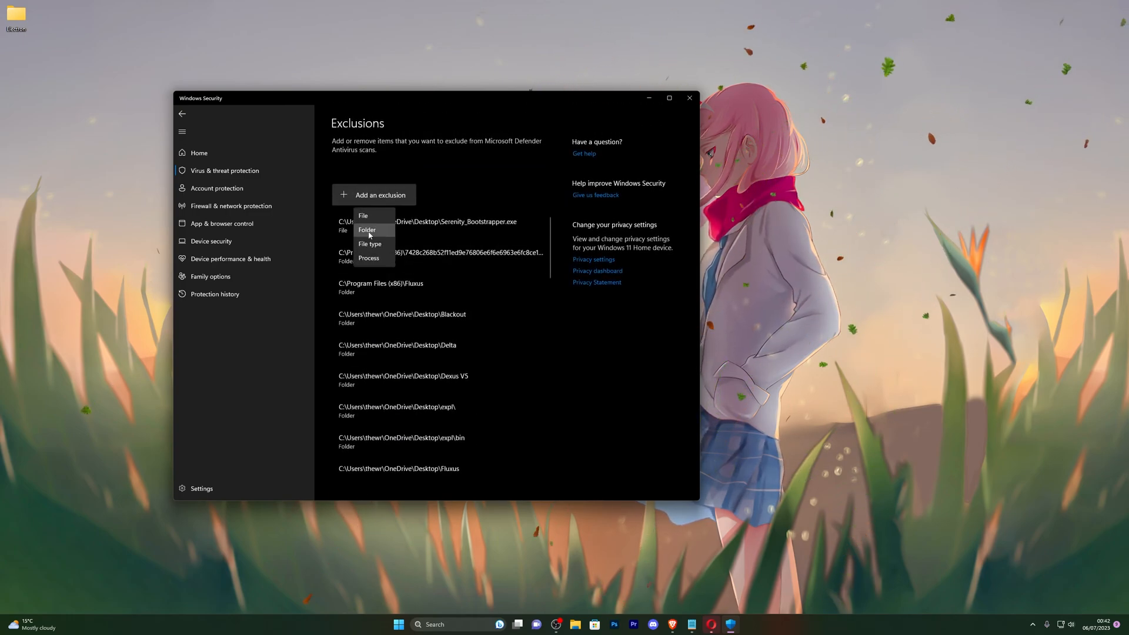
pyautogui.click(367, 229)
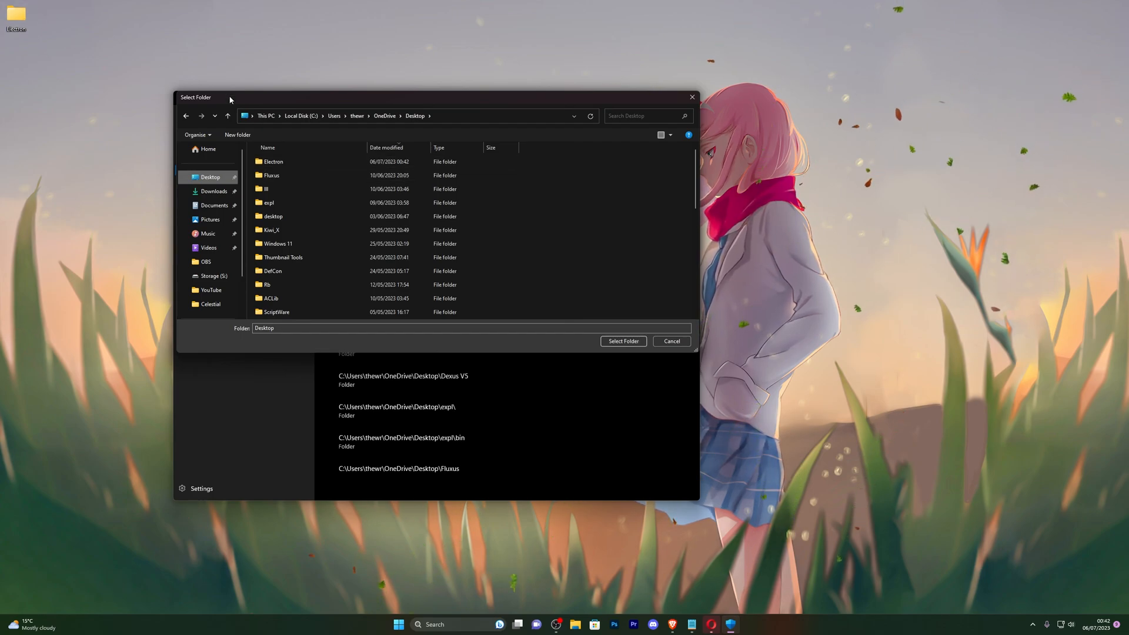
pyautogui.click(272, 161)
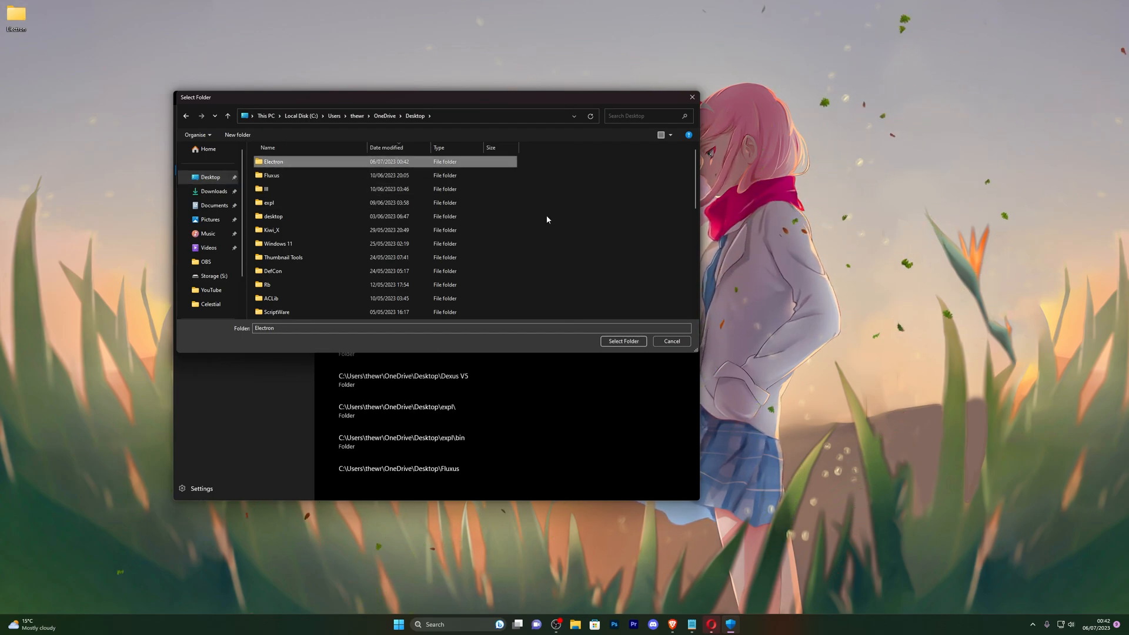
pyautogui.doubleClick(273, 161)
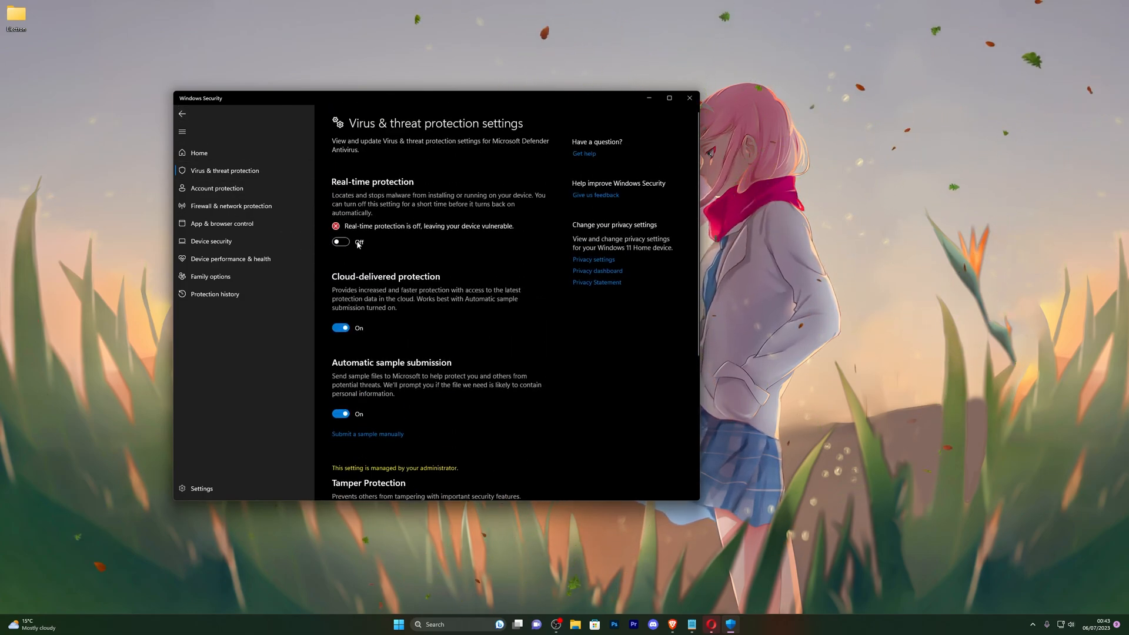
pyautogui.click(688, 98)
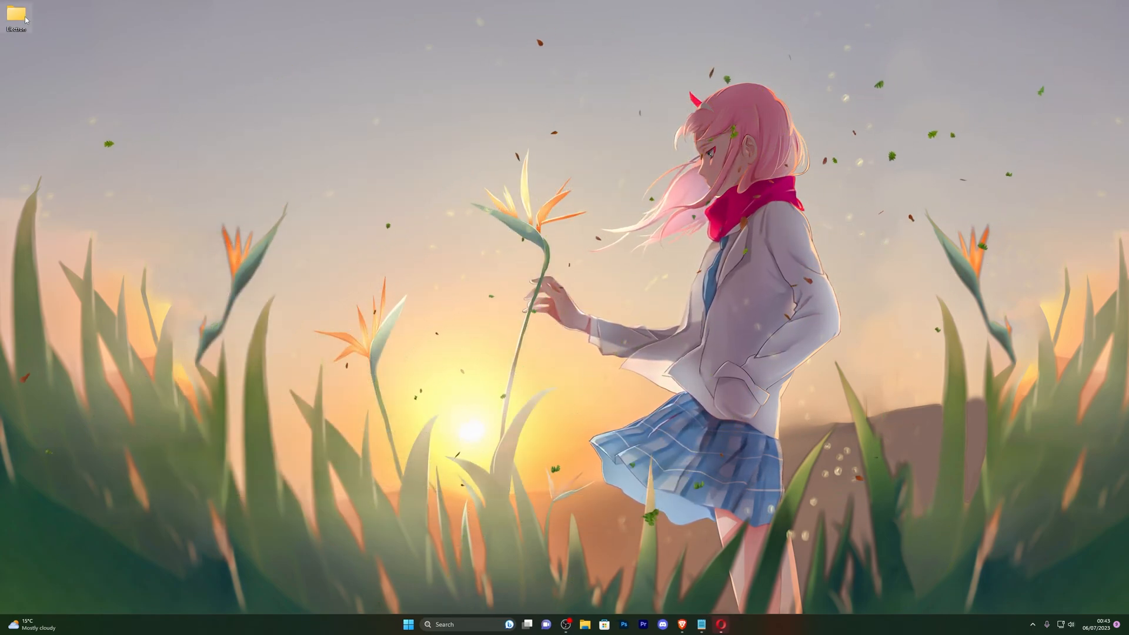
# - Launch Electron.exe from the extracted folder, getting past the SmartScreen warning
pyautogui.doubleClick(15, 14)
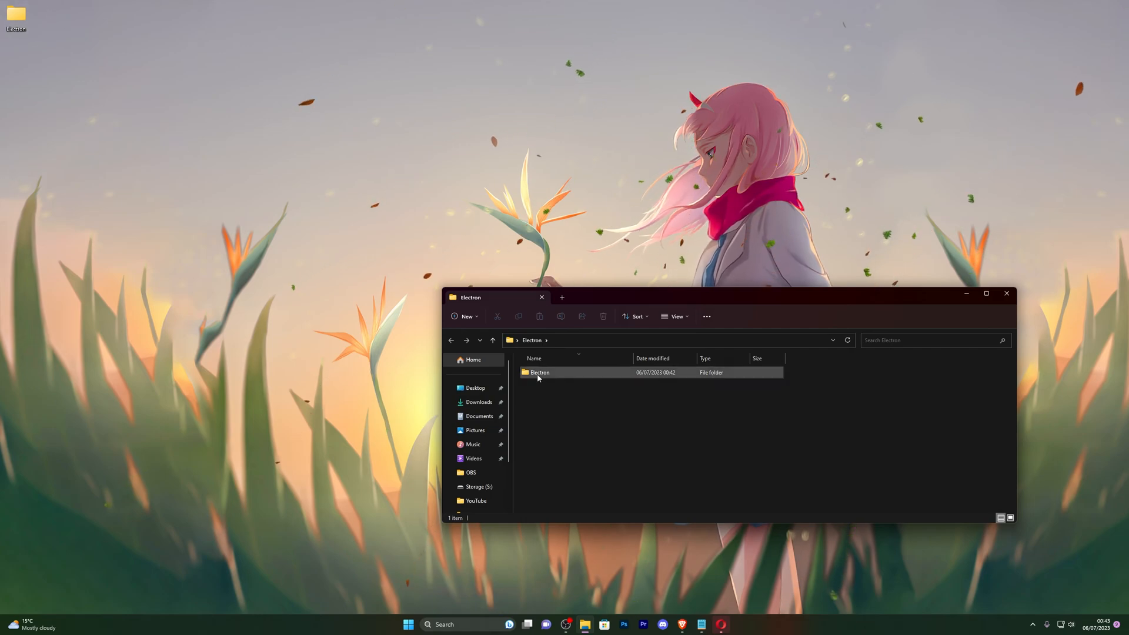
pyautogui.doubleClick(540, 373)
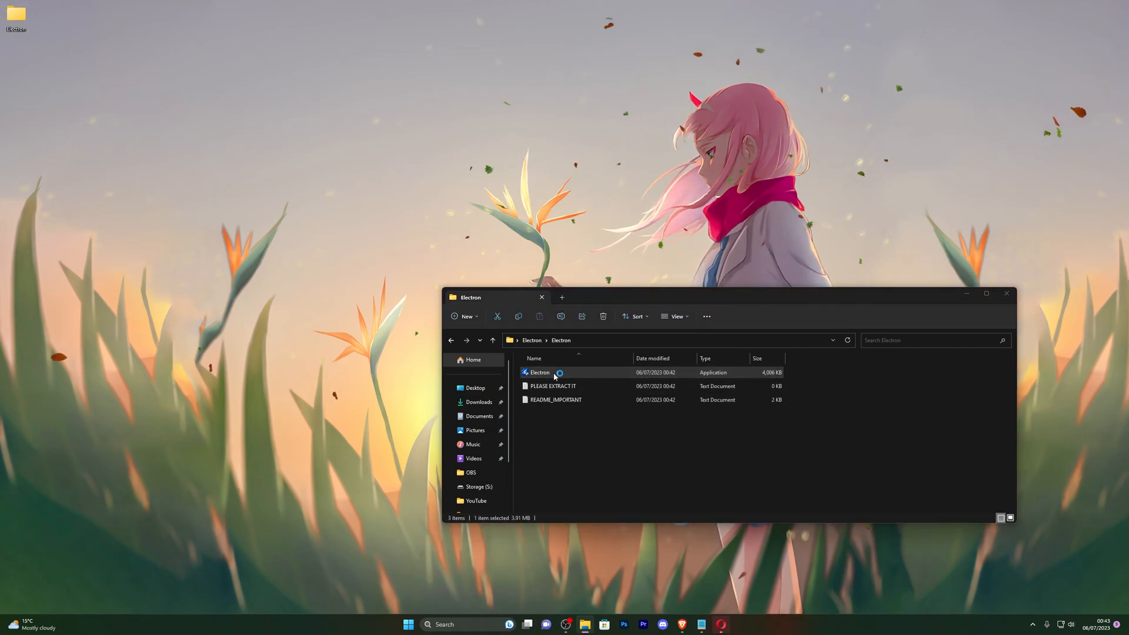
pyautogui.doubleClick(539, 373)
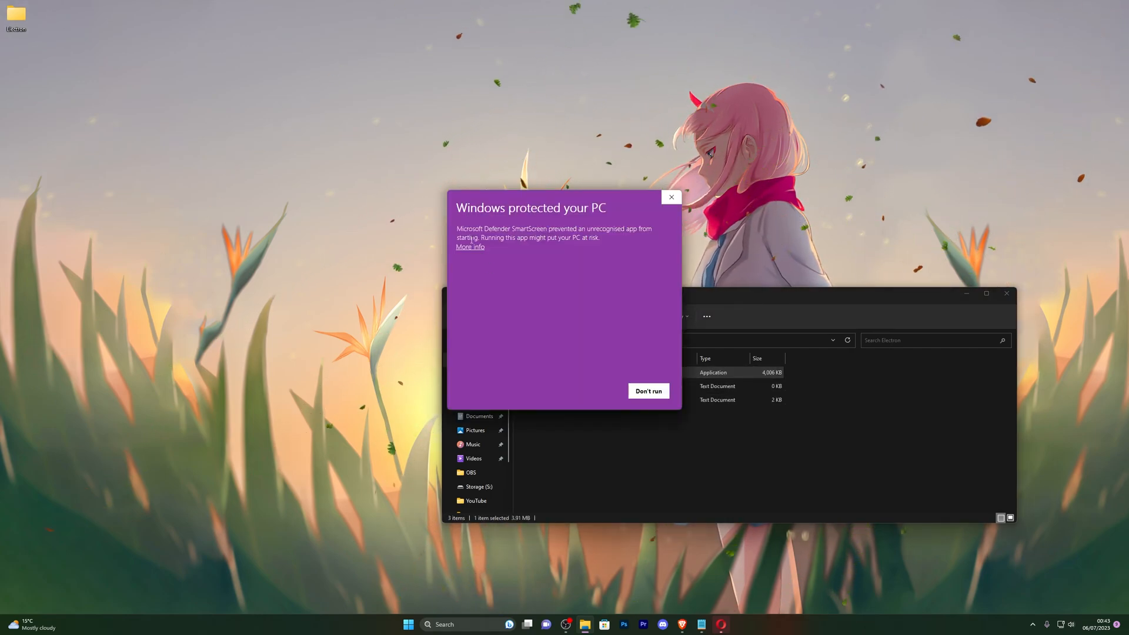
pyautogui.click(469, 246)
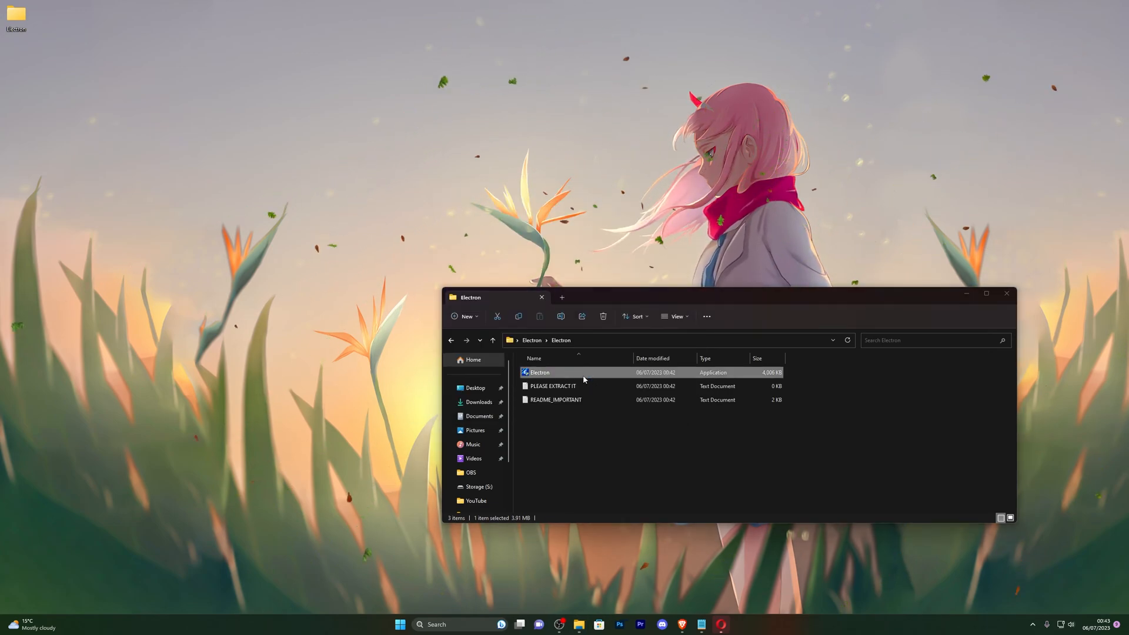
pyautogui.doubleClick(540, 373)
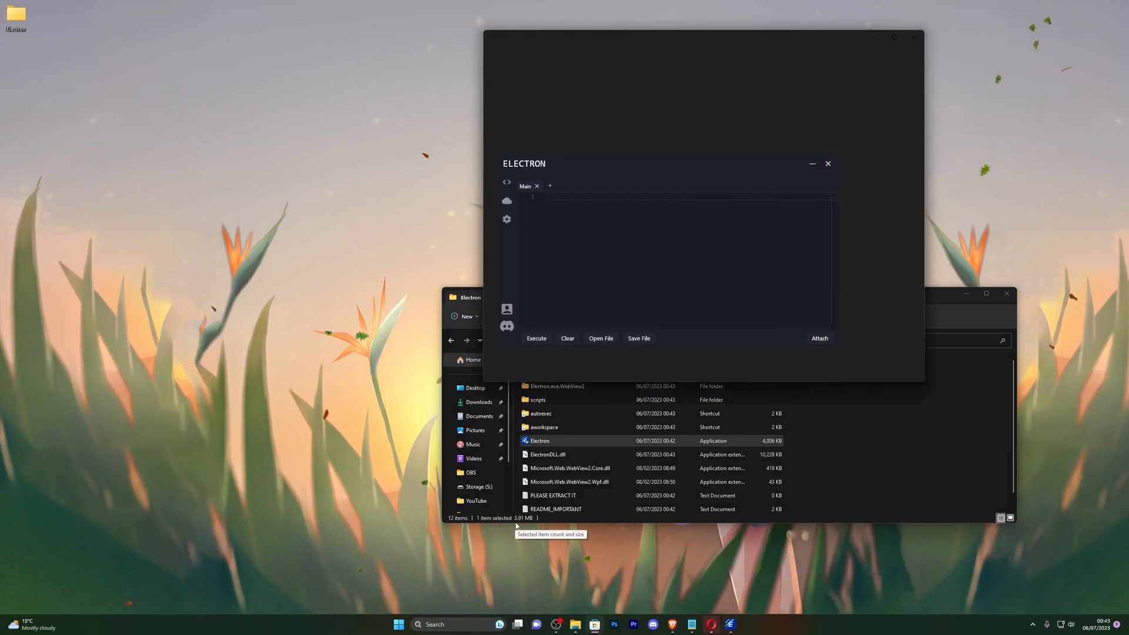
pyautogui.moveTo(601, 183)
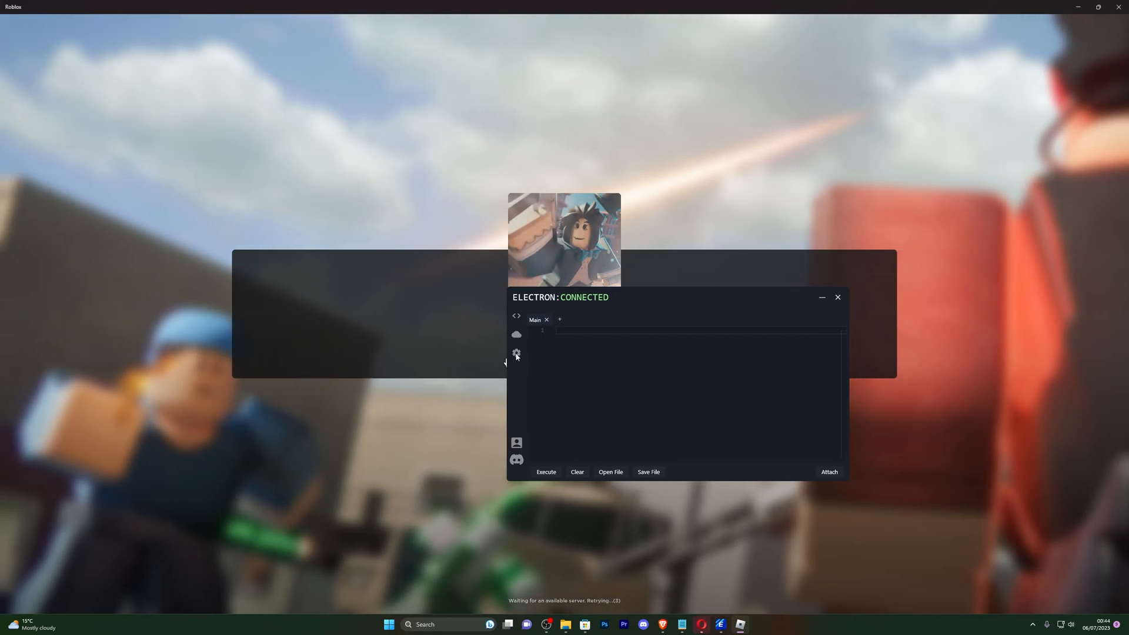
# - Enable the FPS Unlocker in Electron's settings and reach UI Customizations
pyautogui.click(515, 354)
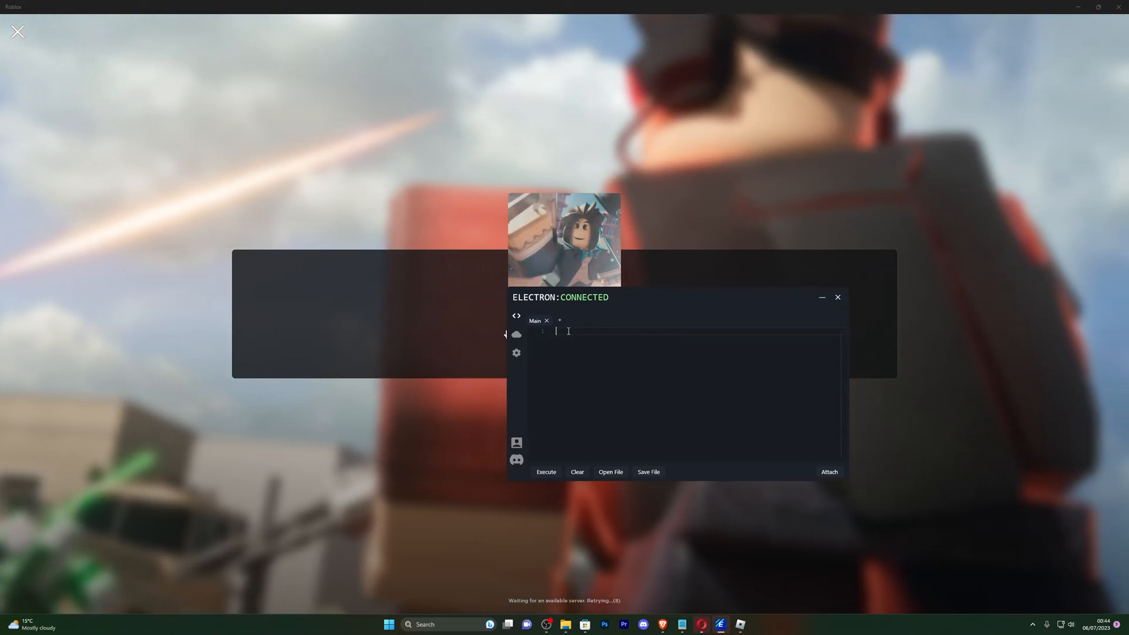
pyautogui.click(517, 353)
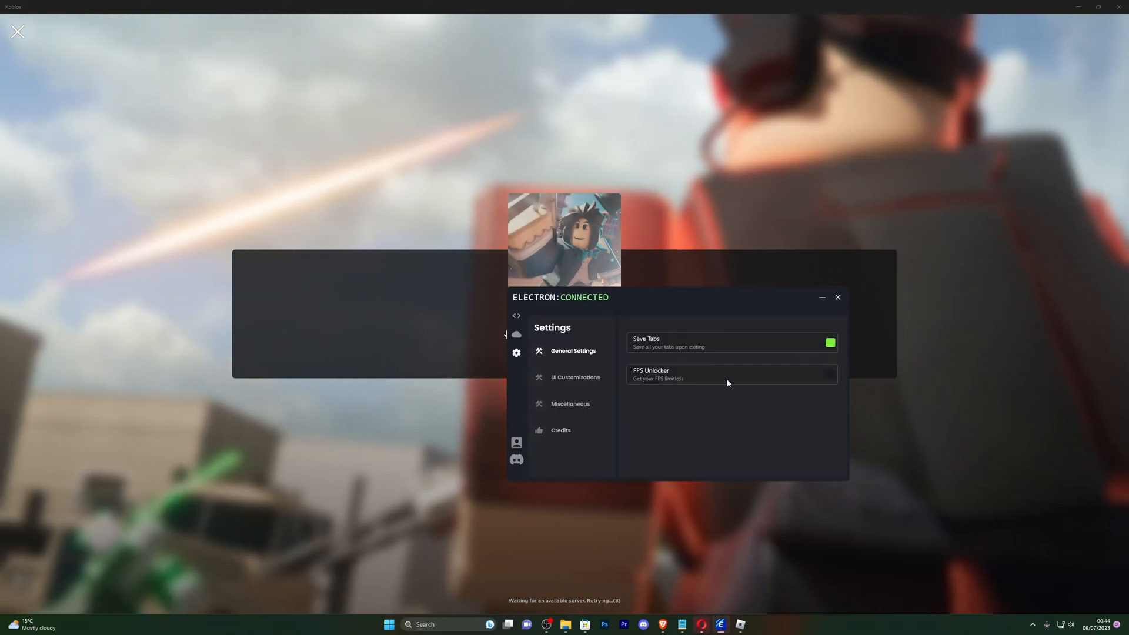
pyautogui.click(830, 374)
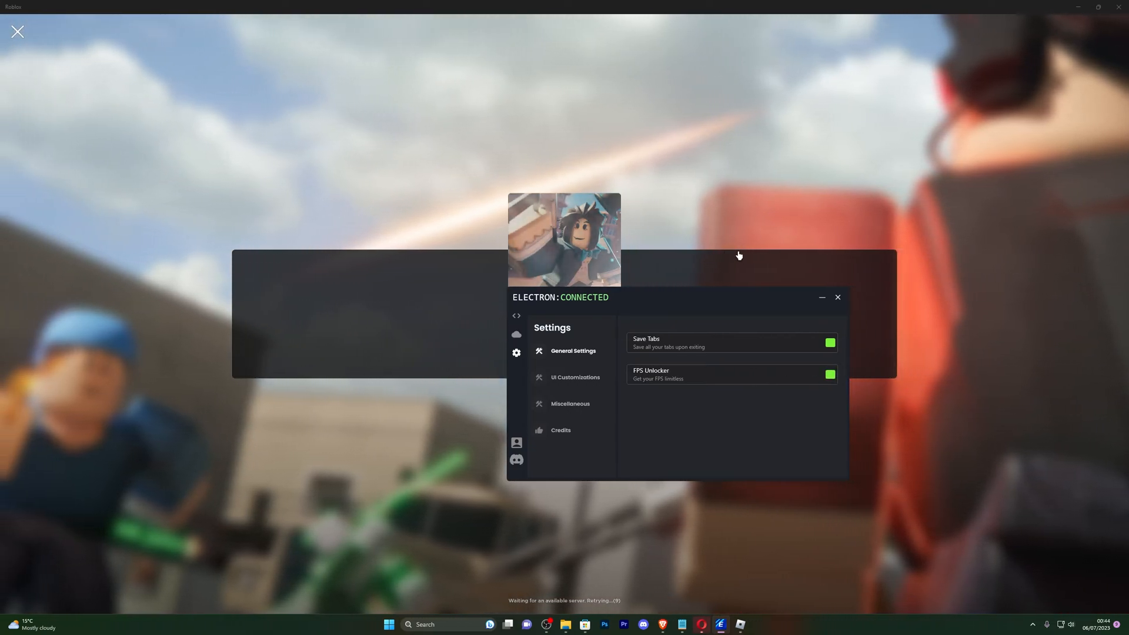
pyautogui.click(575, 378)
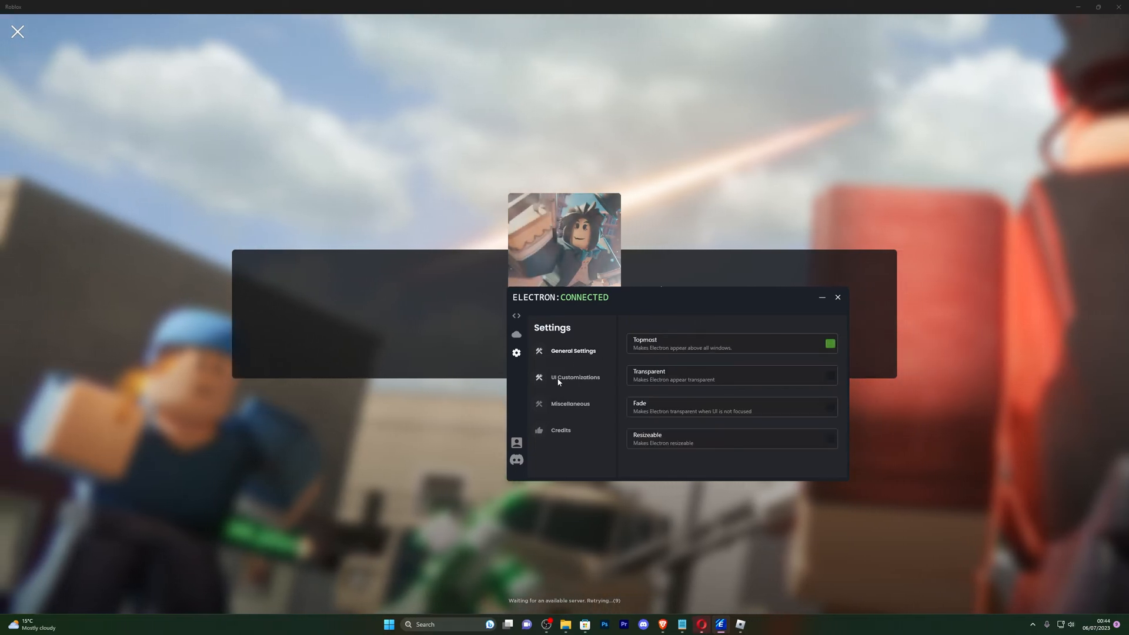
pyautogui.click(573, 352)
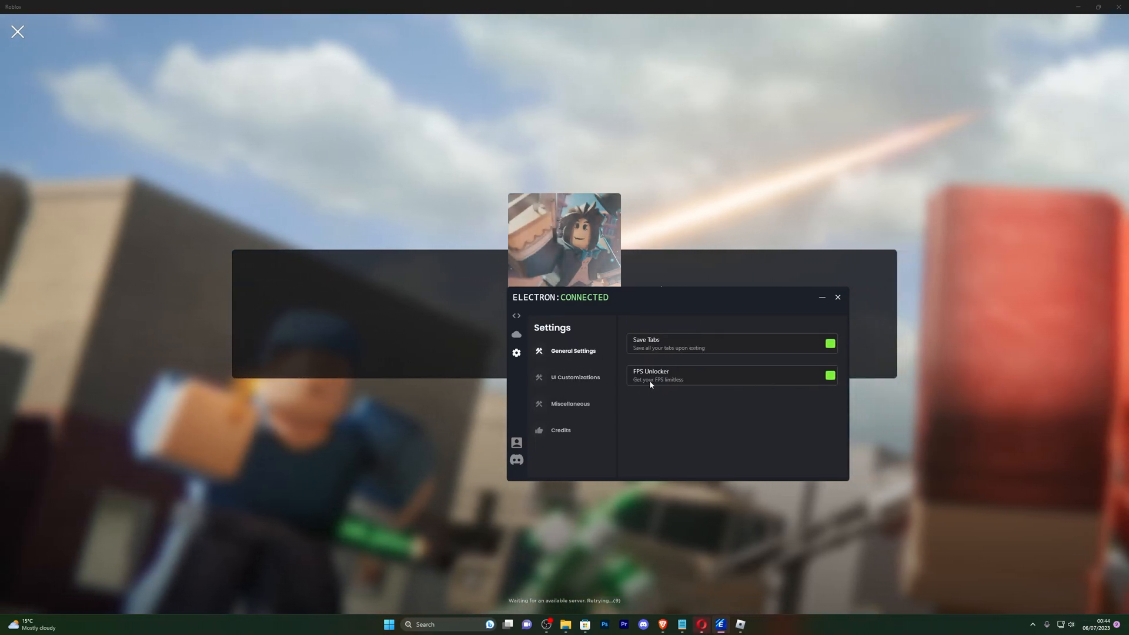
pyautogui.click(576, 376)
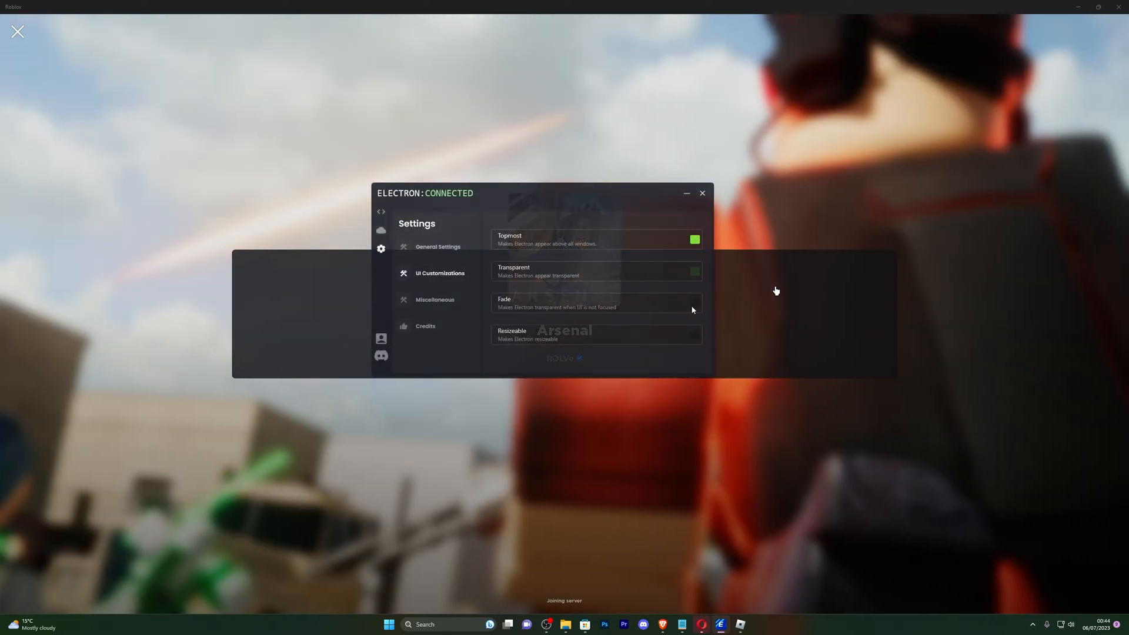
# - Make the Electron window resizable, view Miscellaneous settings and return to the editor
pyautogui.click(694, 303)
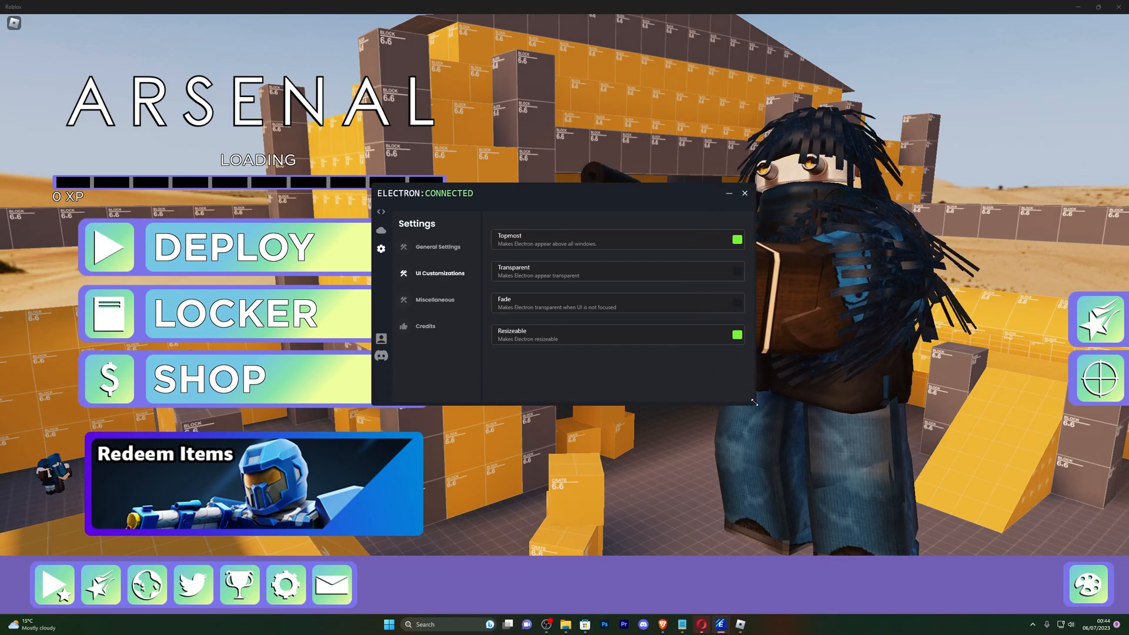
pyautogui.click(435, 300)
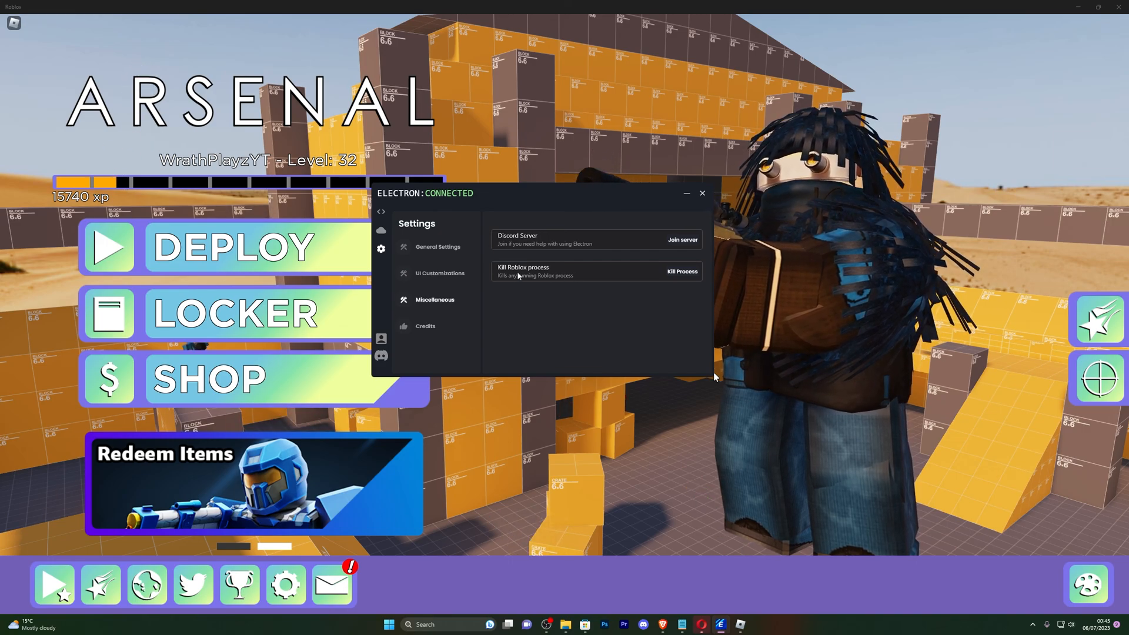
pyautogui.click(426, 326)
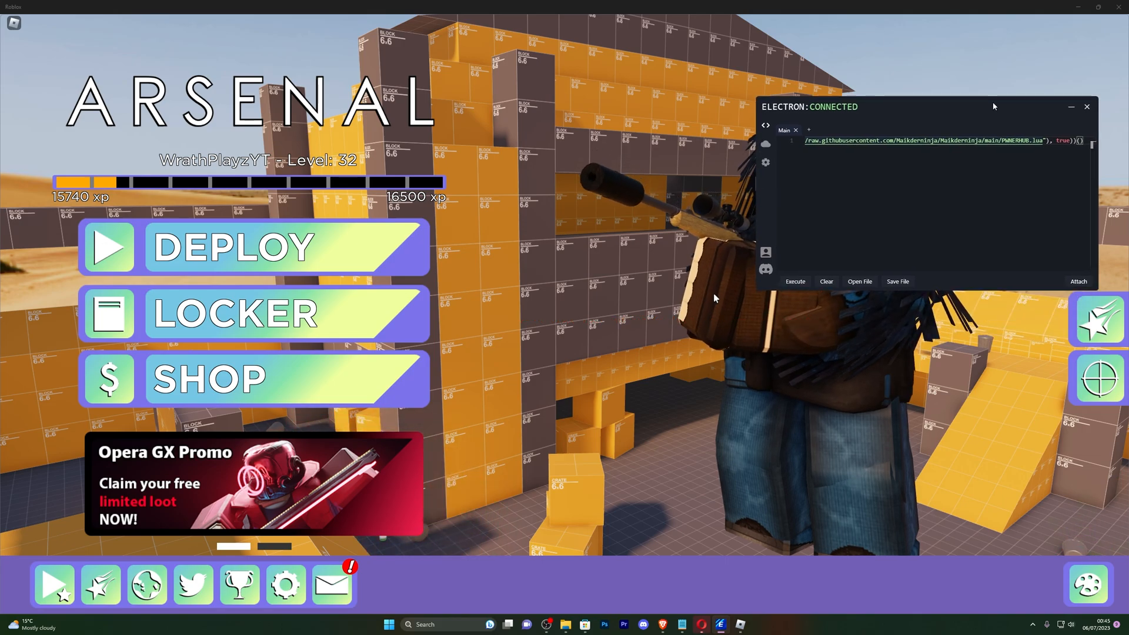
# - Execute the GitHub loadstring script so Thunder Client starts loading in Arsenal
pyautogui.click(794, 281)
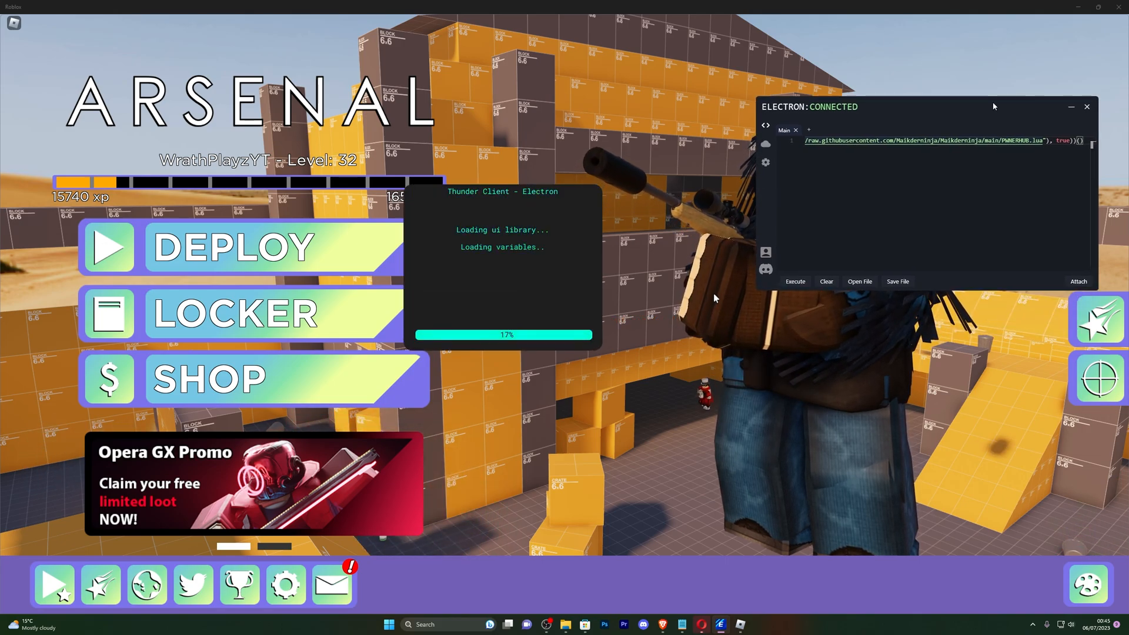